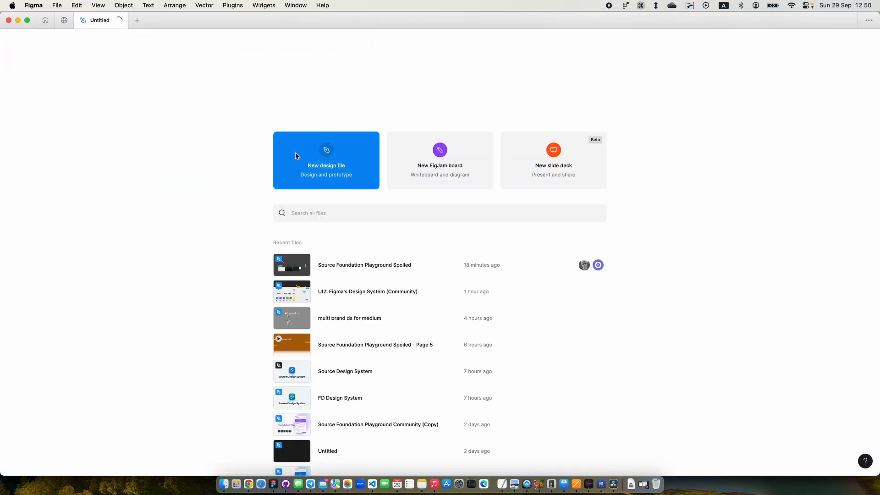
# Step: Create a new blank design file and launch the Source Foundation plugin
pyautogui.click(325, 159)
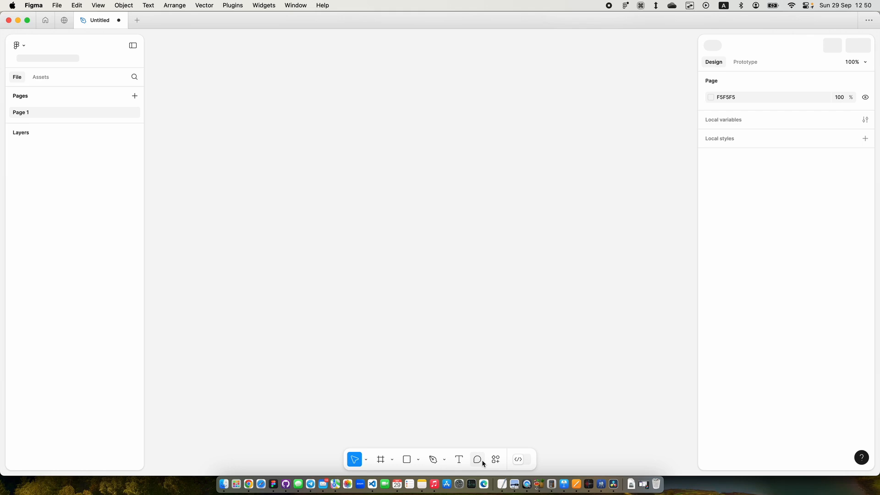
pyautogui.click(495, 460)
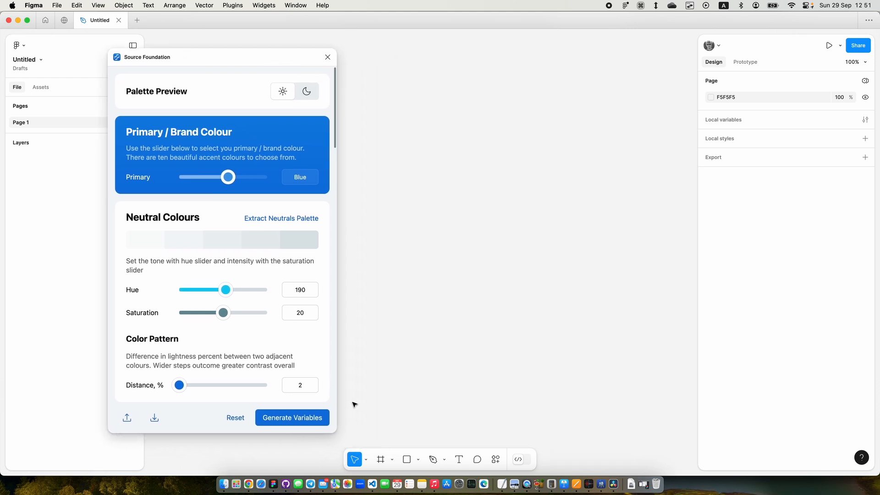
# Step: Generate the theme variables, text styles and shadow effect styles into the file
pyautogui.click(292, 418)
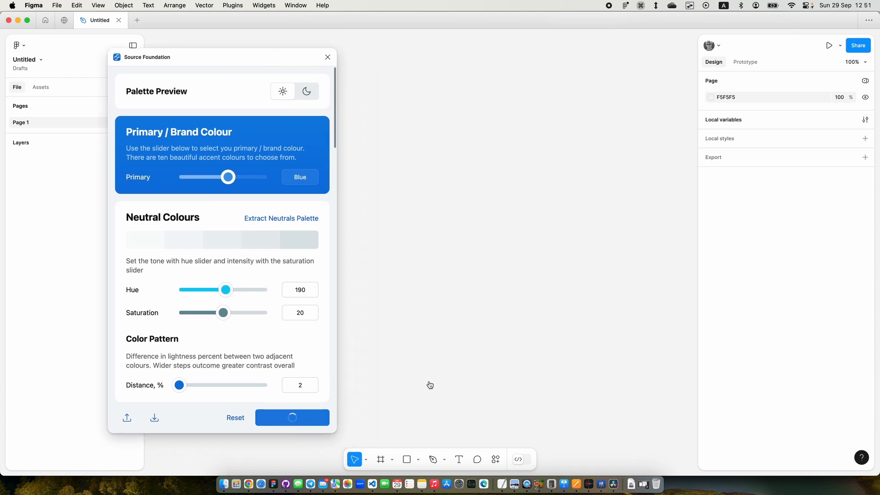
pyautogui.click(291, 418)
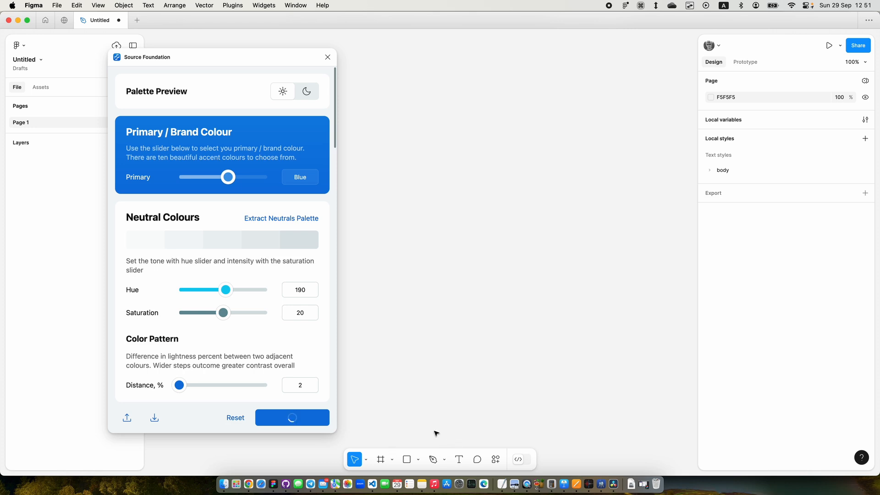
pyautogui.click(292, 418)
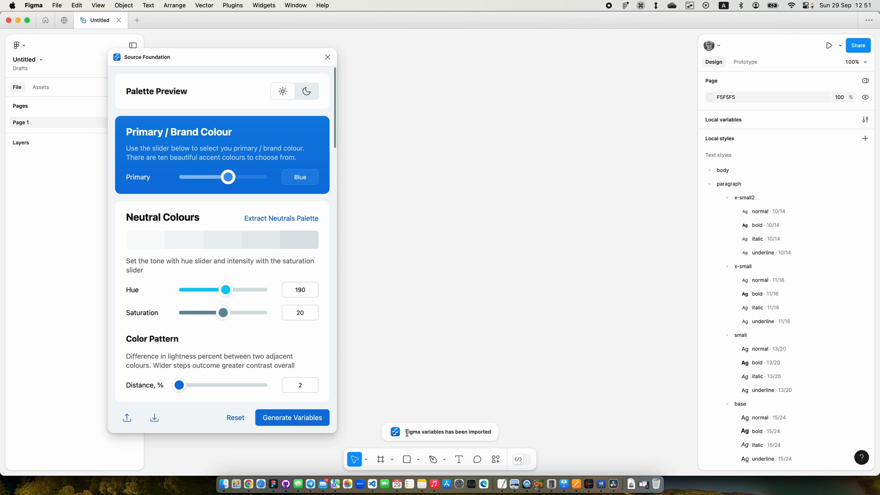
pyautogui.moveTo(583, 299)
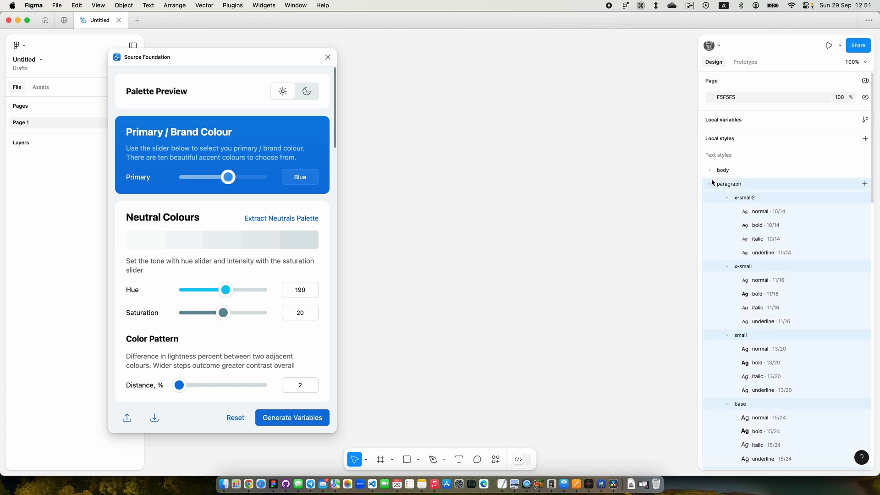
# Step: Expand and collapse the display and body text style groups in Local styles
pyautogui.click(710, 184)
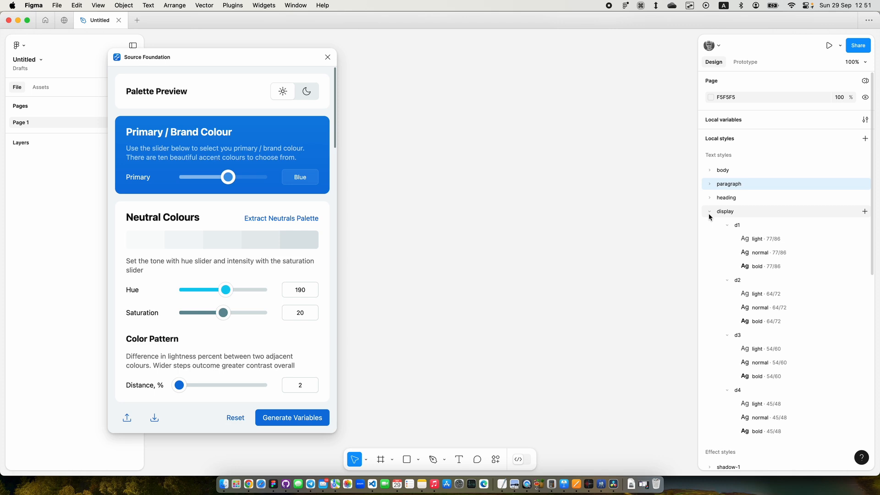
pyautogui.click(710, 171)
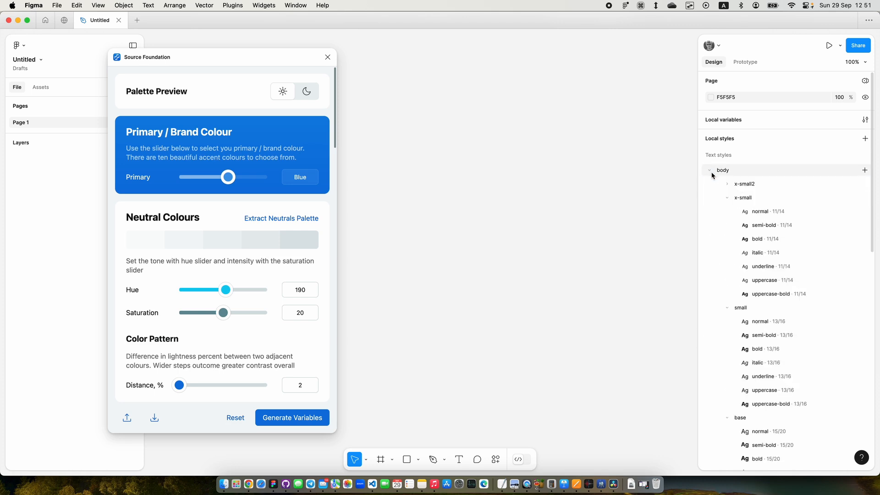
pyautogui.click(727, 198)
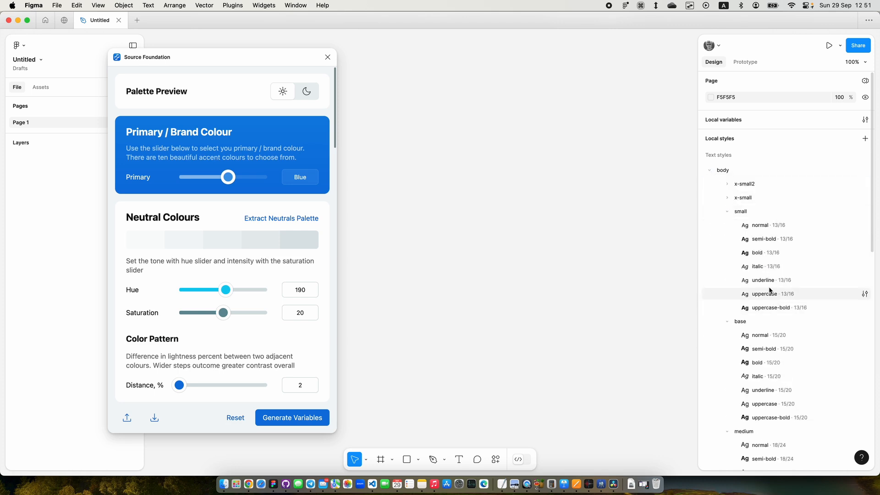
pyautogui.click(710, 170)
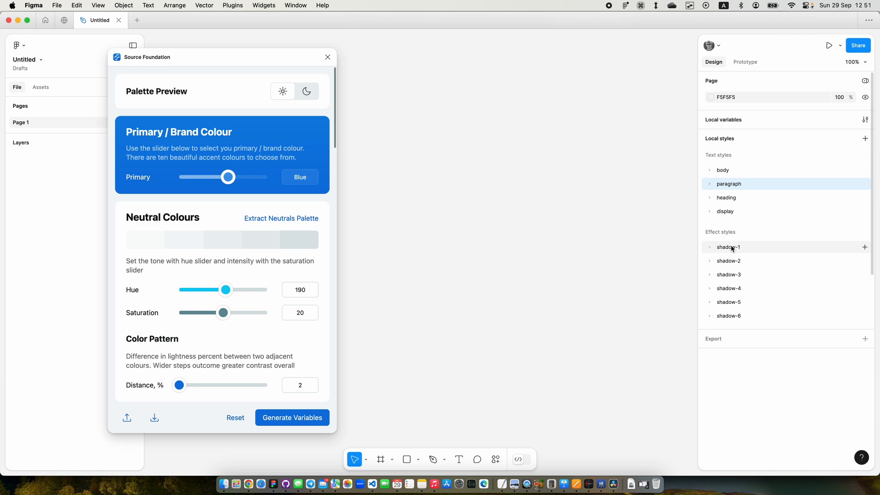
pyautogui.moveTo(637, 191)
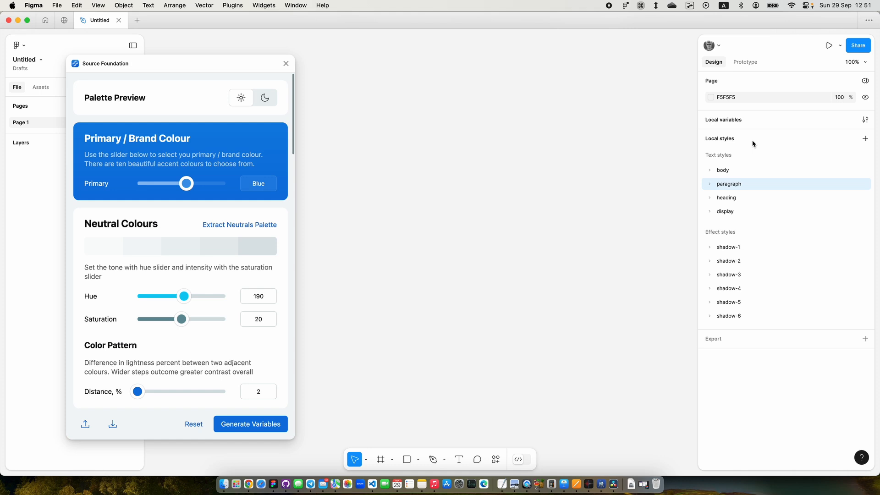
# Step: Review the Color Theme collection, then switch to the Component Tokens collection in Local variables
pyautogui.click(864, 119)
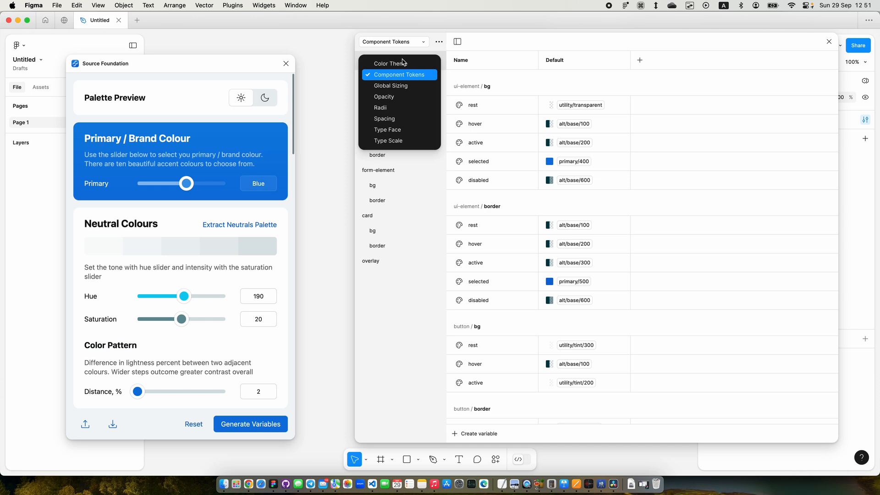
pyautogui.click(386, 64)
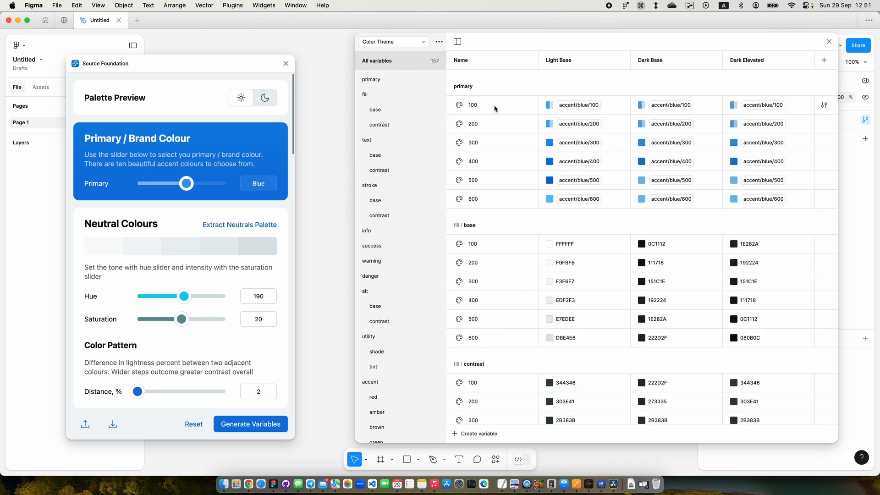
pyautogui.moveTo(468, 105)
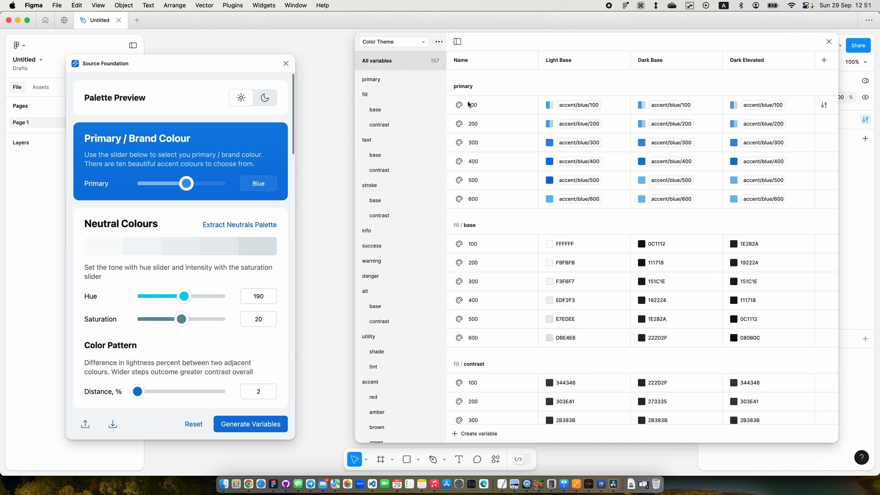
pyautogui.moveTo(760, 82)
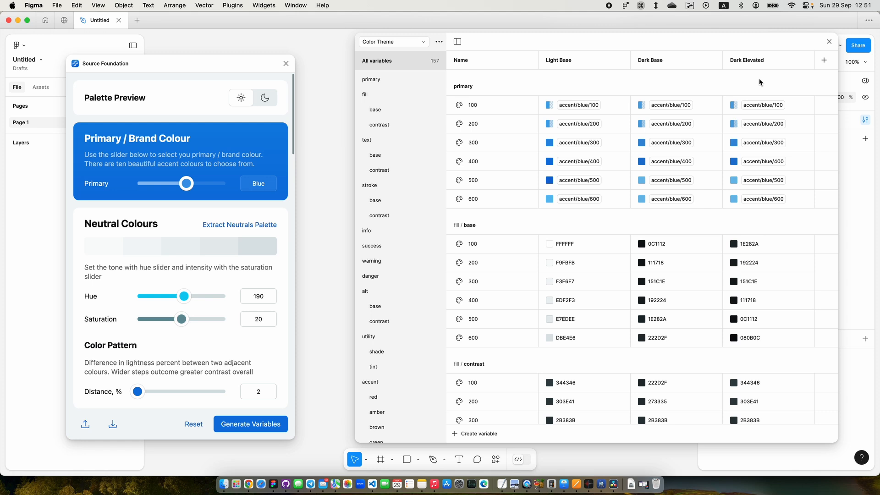
pyautogui.moveTo(738, 94)
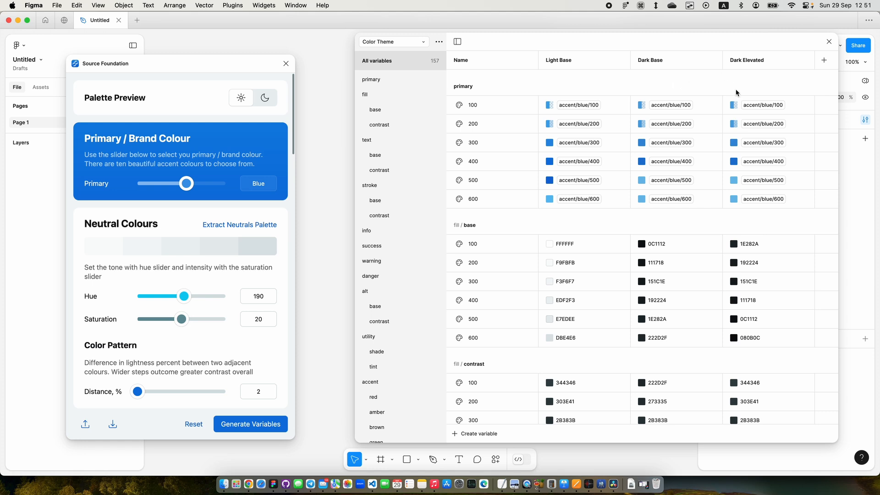
pyautogui.click(394, 42)
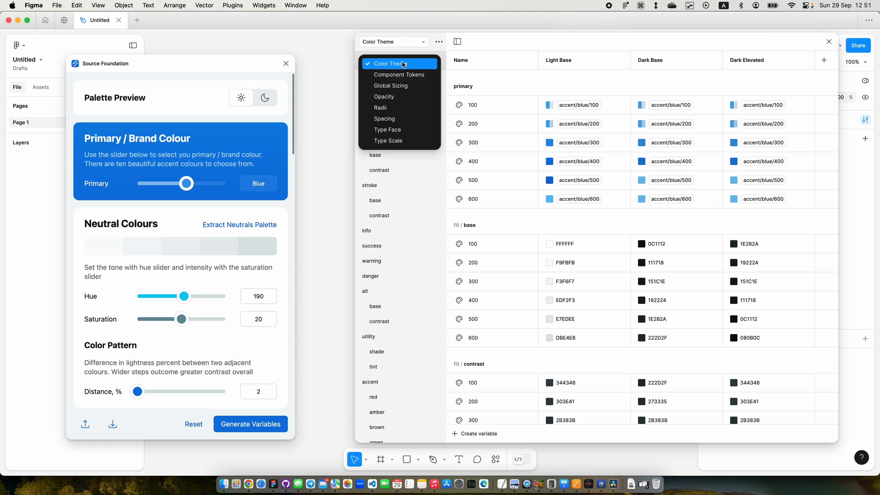
pyautogui.click(399, 74)
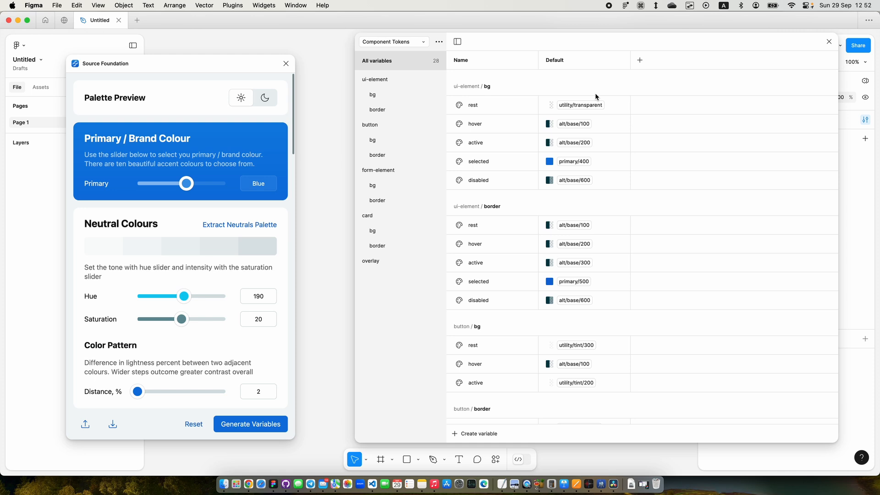
pyautogui.moveTo(554, 77)
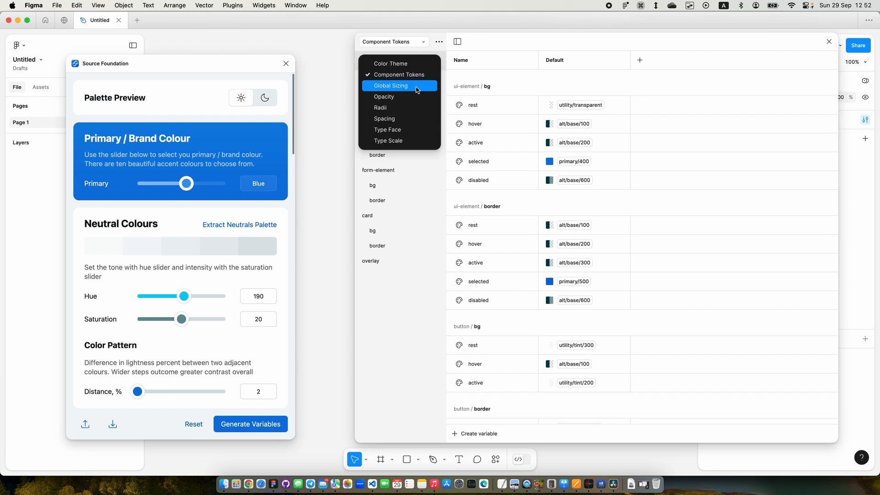
# Step: Review the Global Sizing collection, then the Opacity collection's 0–100 values
pyautogui.click(390, 85)
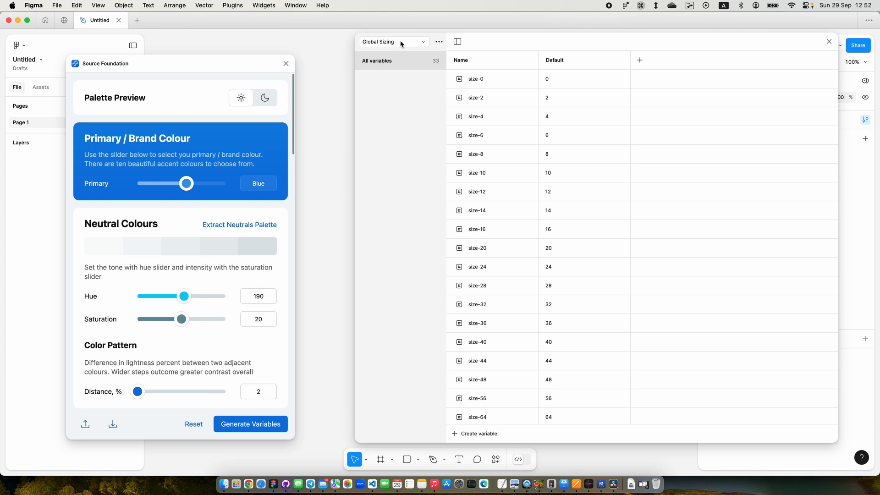
pyautogui.moveTo(405, 129)
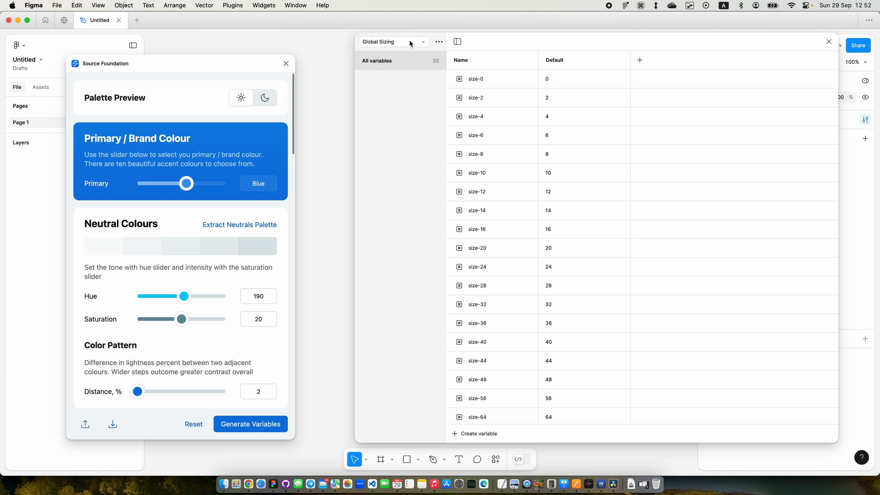
pyautogui.click(393, 42)
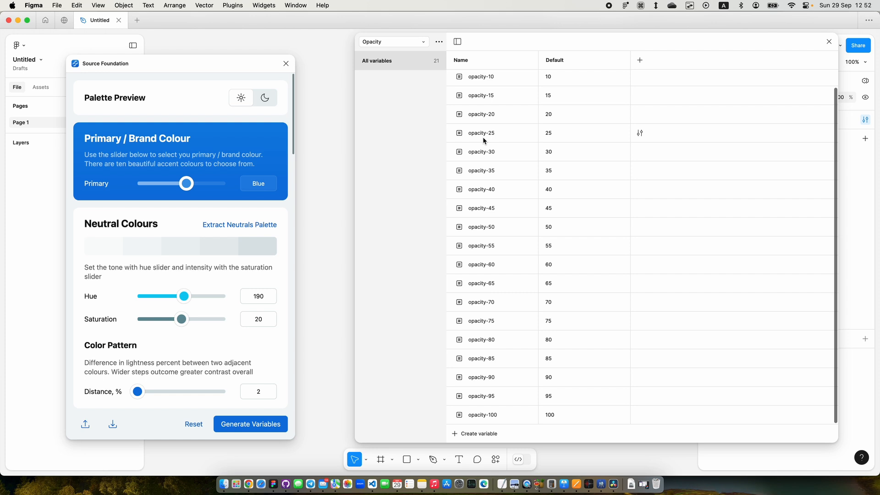
pyautogui.scroll(3)
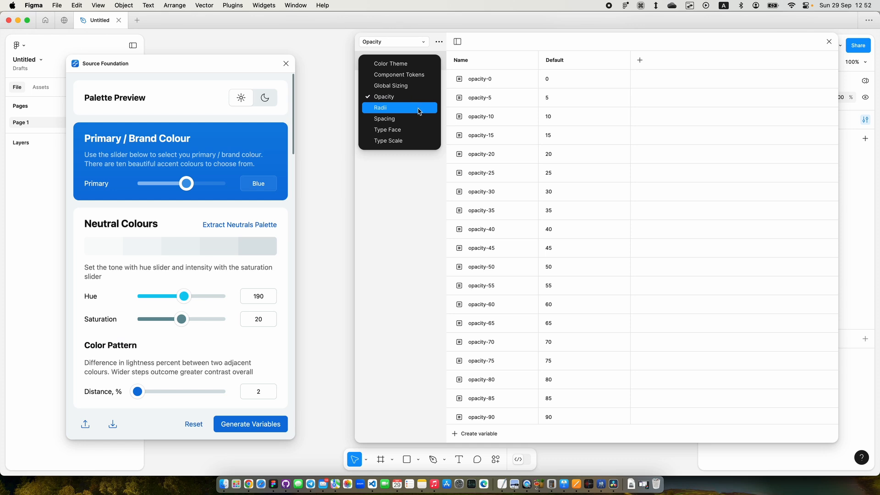
pyautogui.moveTo(399, 140)
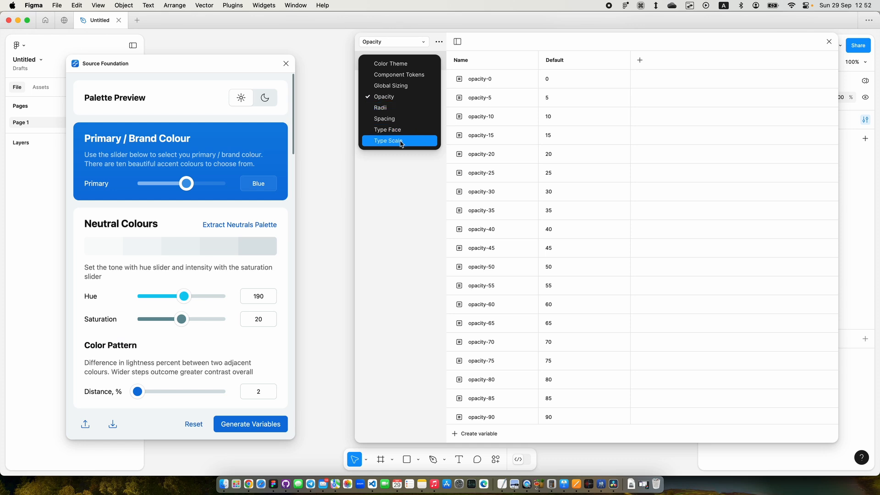
# Step: Review the Radii collection with its Base, Compact and Large modes
pyautogui.click(380, 107)
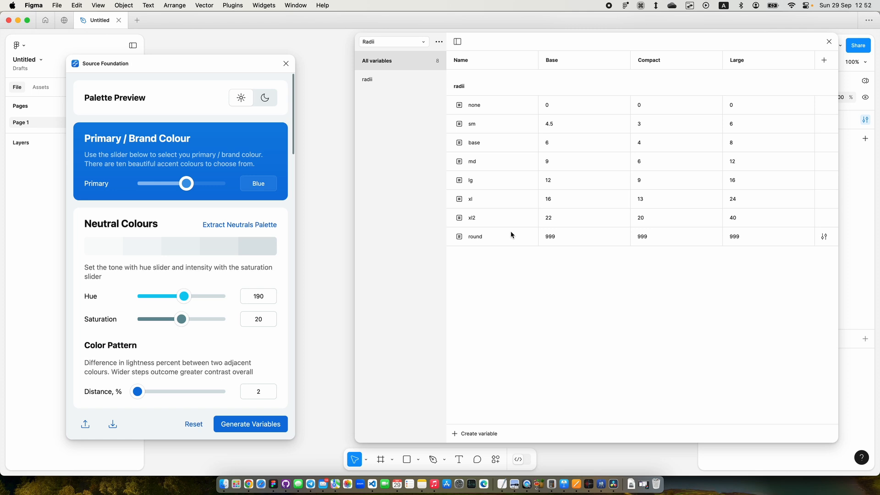
pyautogui.moveTo(791, 84)
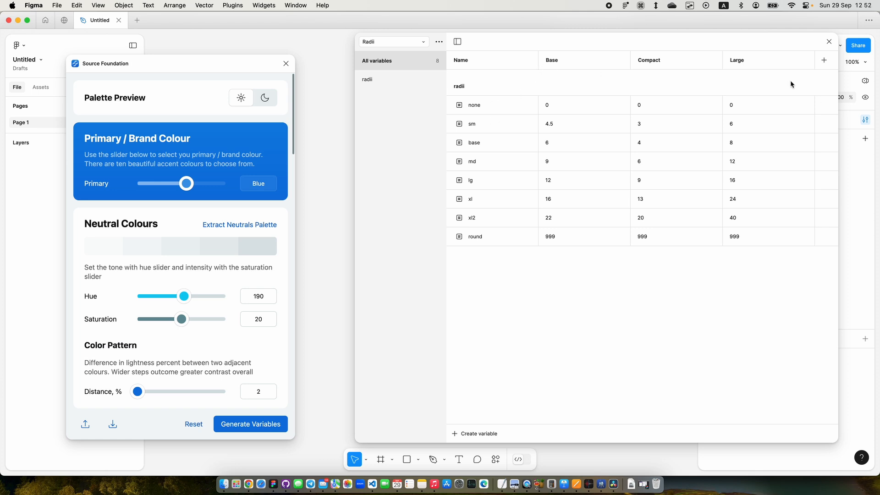
pyautogui.moveTo(557, 89)
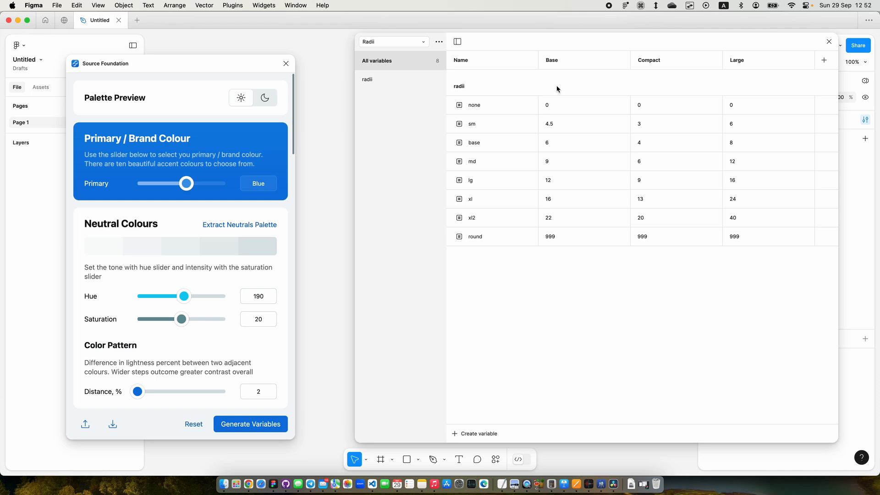
pyautogui.moveTo(508, 101)
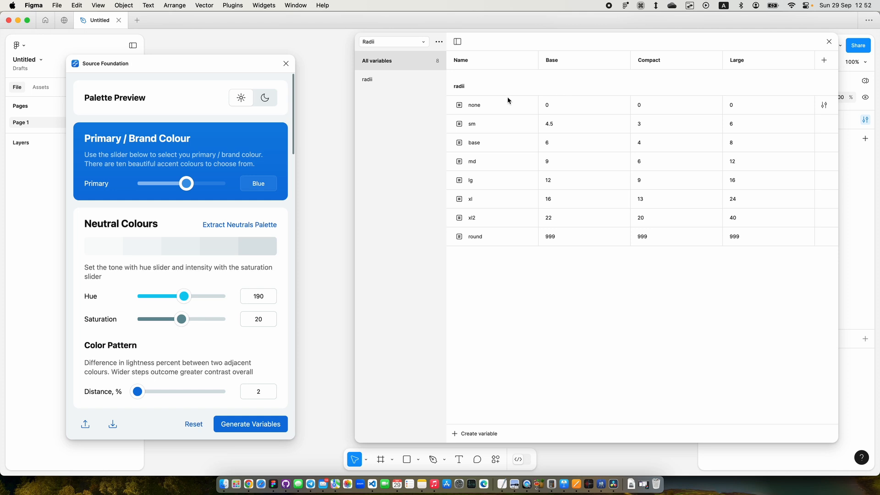
pyautogui.moveTo(551, 49)
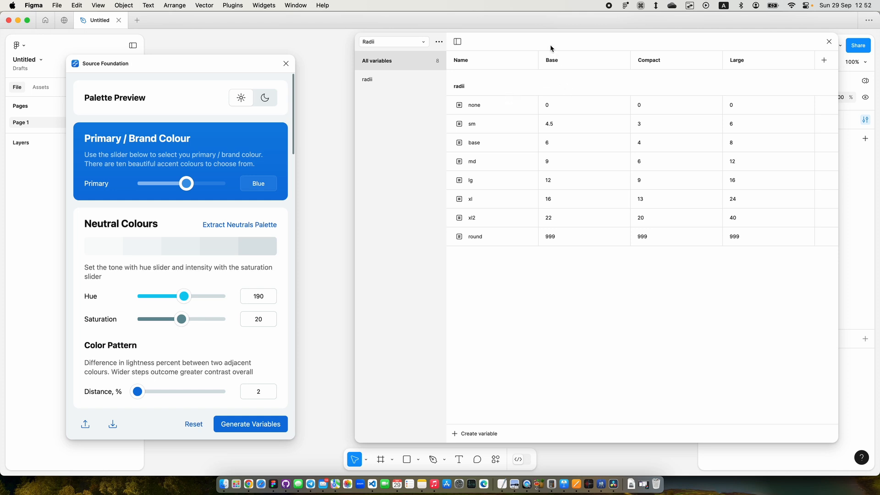
pyautogui.click(394, 41)
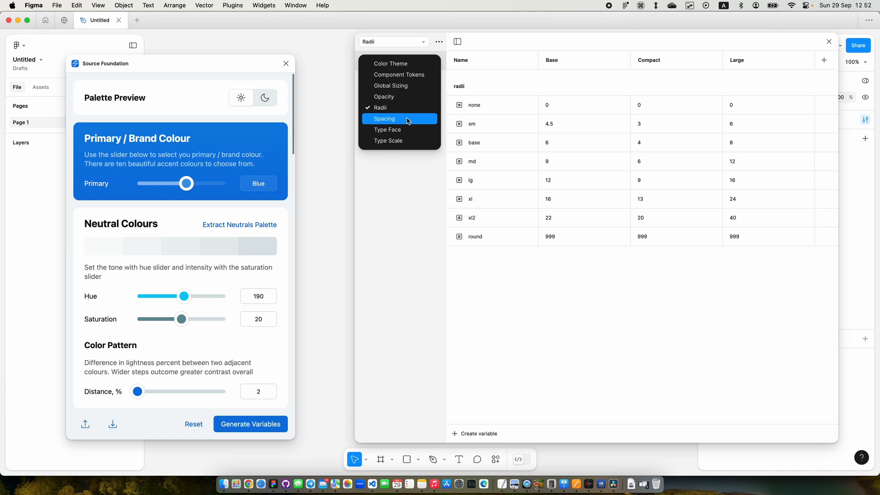
# Step: Review the Spacing collection, then Type Scale's font-size and line-height groups
pyautogui.click(384, 118)
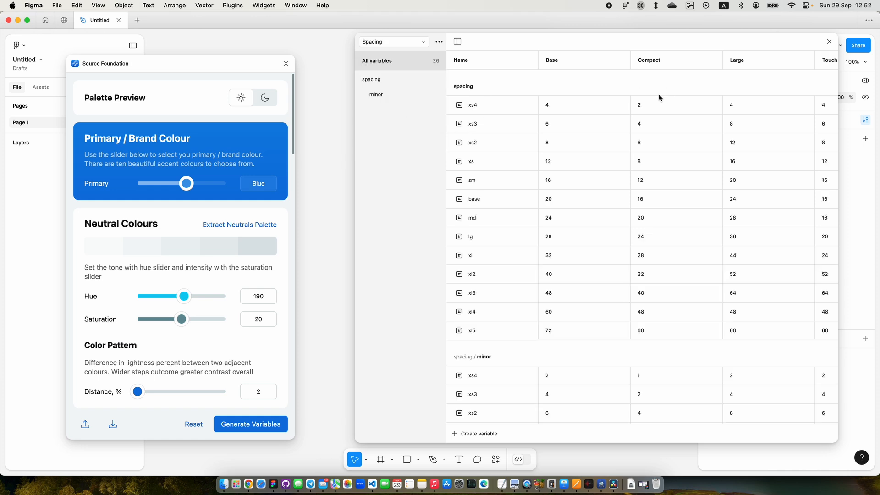
pyautogui.moveTo(475, 334)
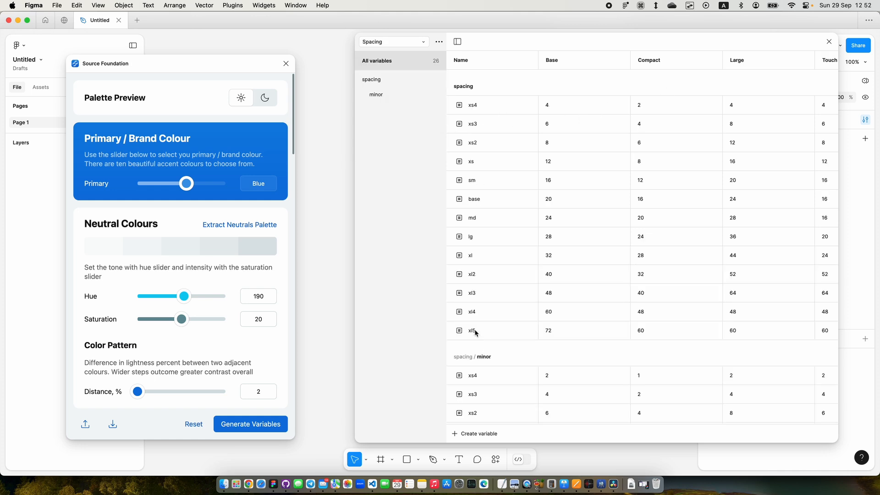
pyautogui.moveTo(557, 358)
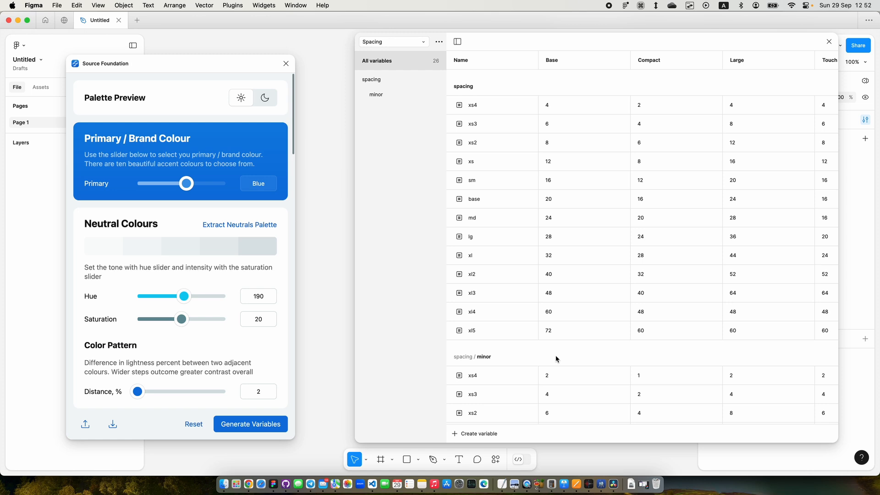
pyautogui.moveTo(648, 161)
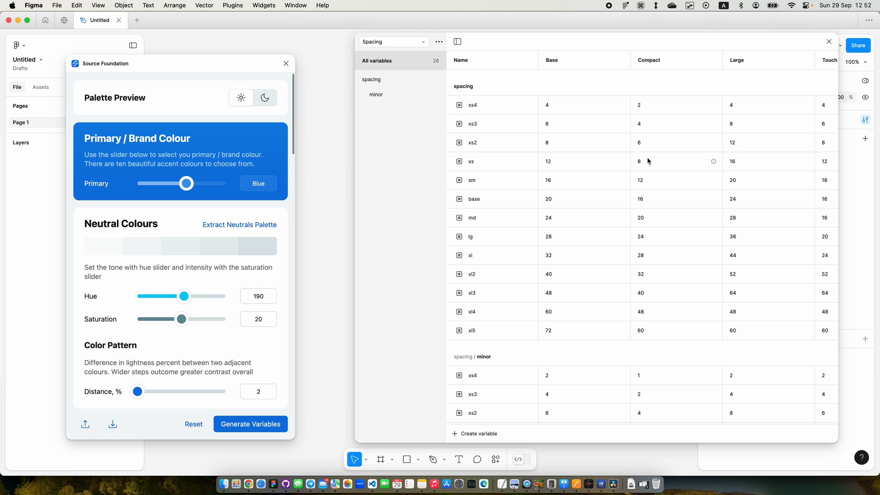
pyautogui.moveTo(690, 84)
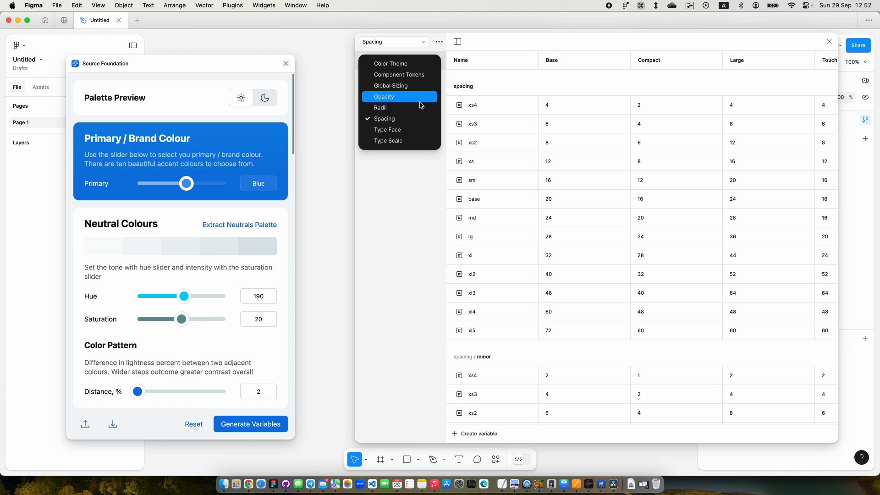
pyautogui.click(388, 141)
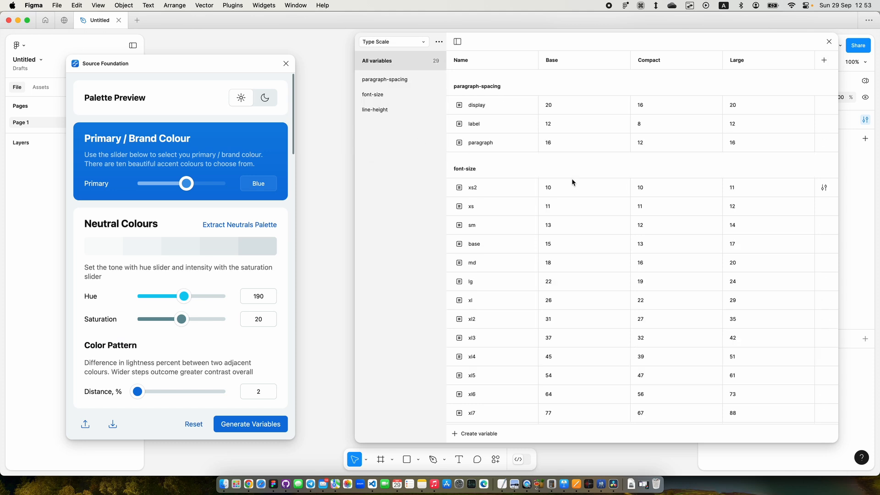
pyautogui.click(373, 94)
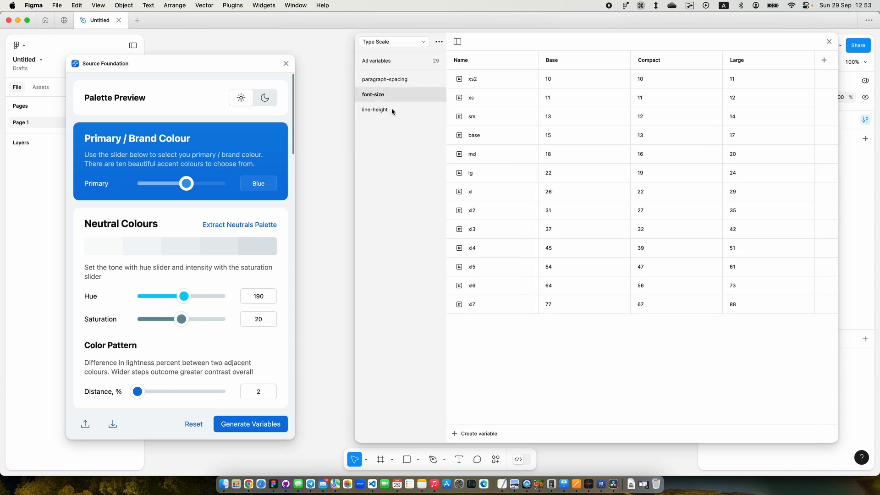
pyautogui.click(374, 109)
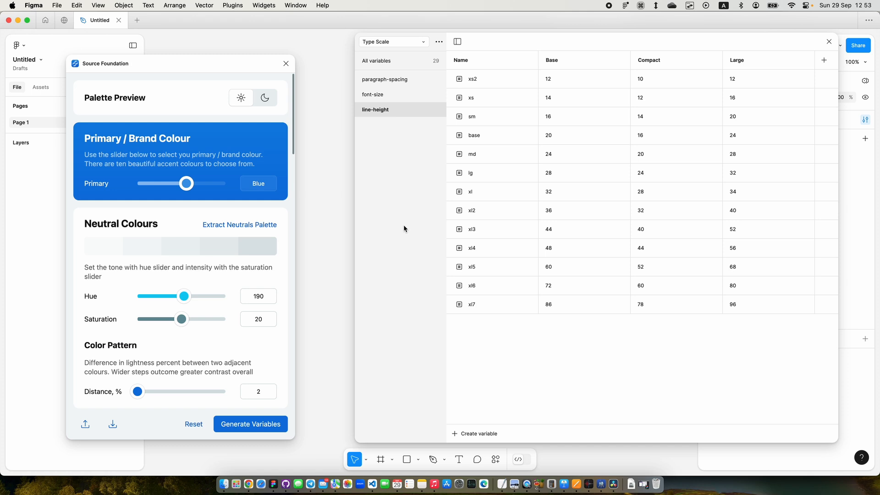
# Step: Switch to the Type Face collection listing Inter and its text-style weights
pyautogui.click(393, 41)
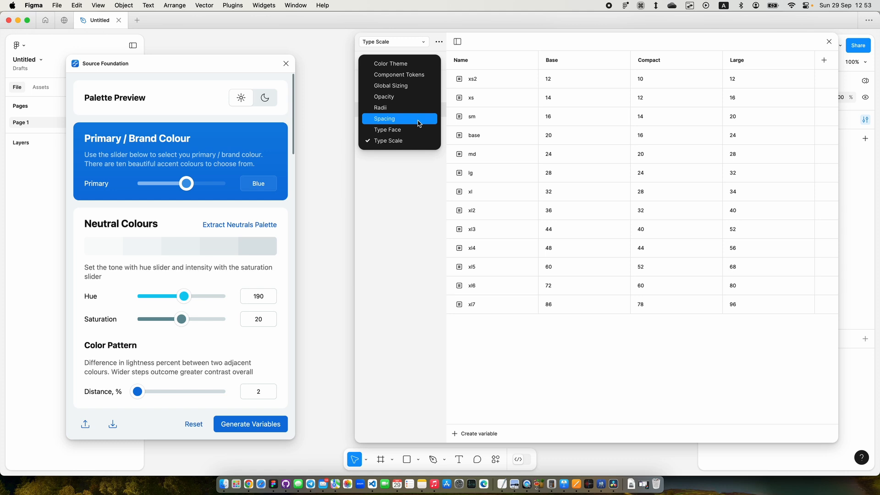
pyautogui.click(387, 129)
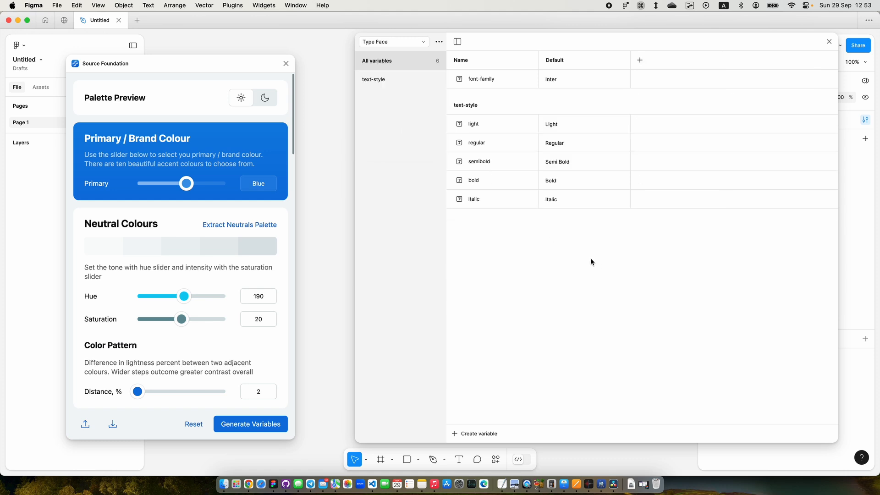
pyautogui.moveTo(582, 246)
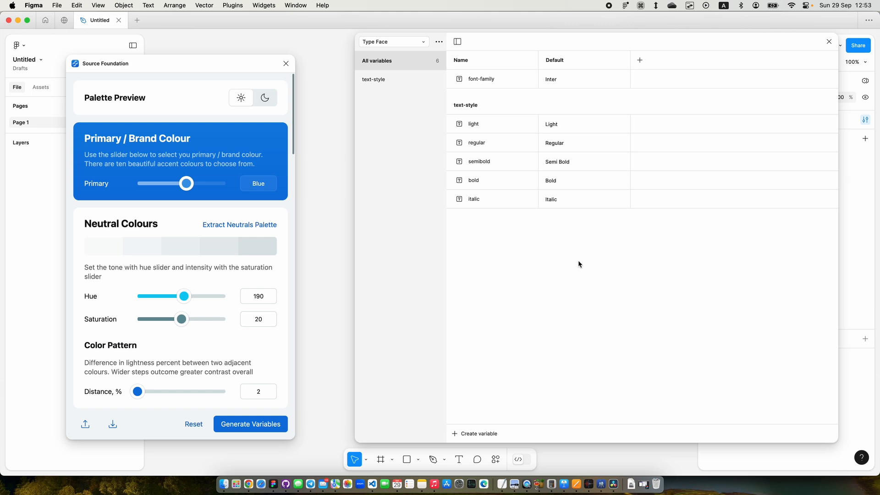
pyautogui.moveTo(595, 258)
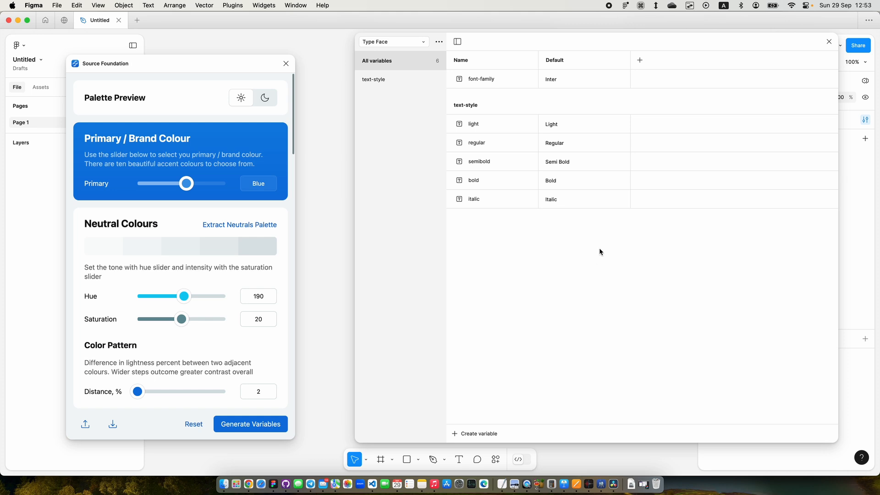
pyautogui.moveTo(721, 88)
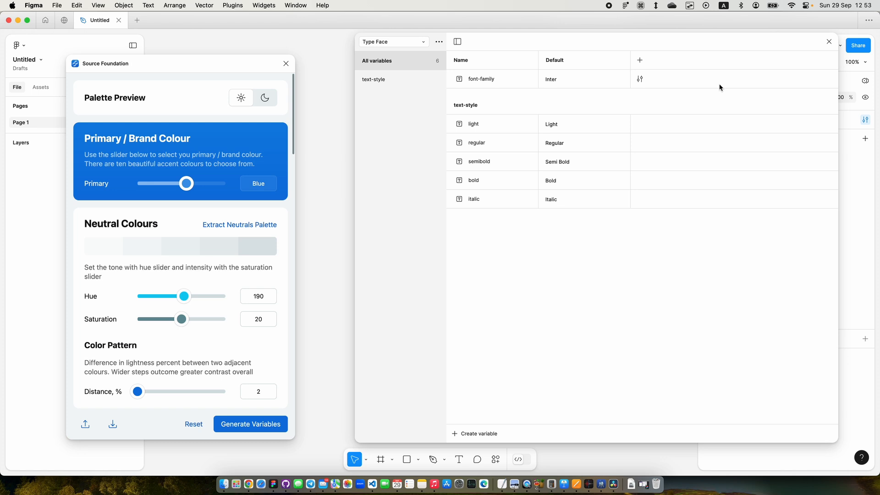
# Step: View the plugin's recent files list on its community page, then close it again
pyautogui.click(829, 41)
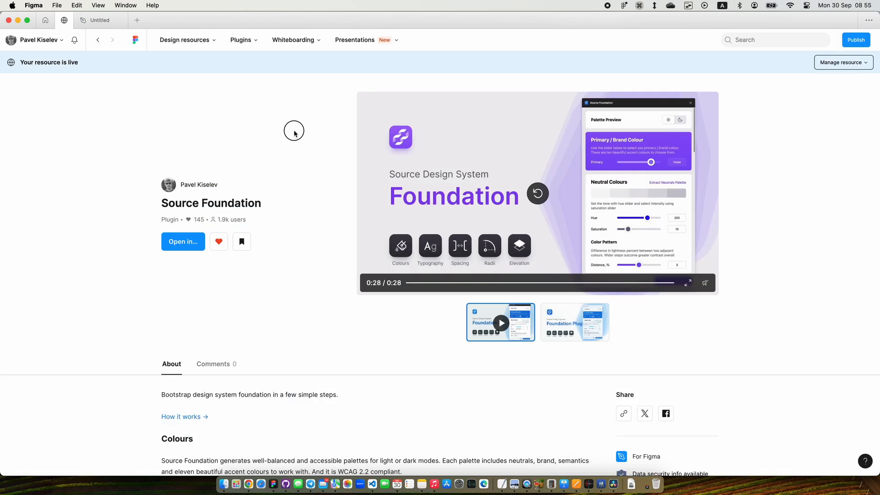
pyautogui.click(183, 241)
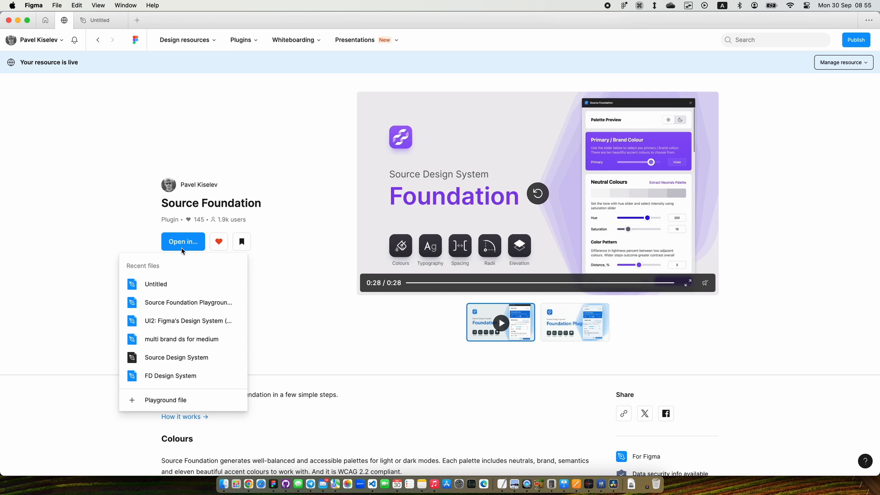
pyautogui.click(234, 336)
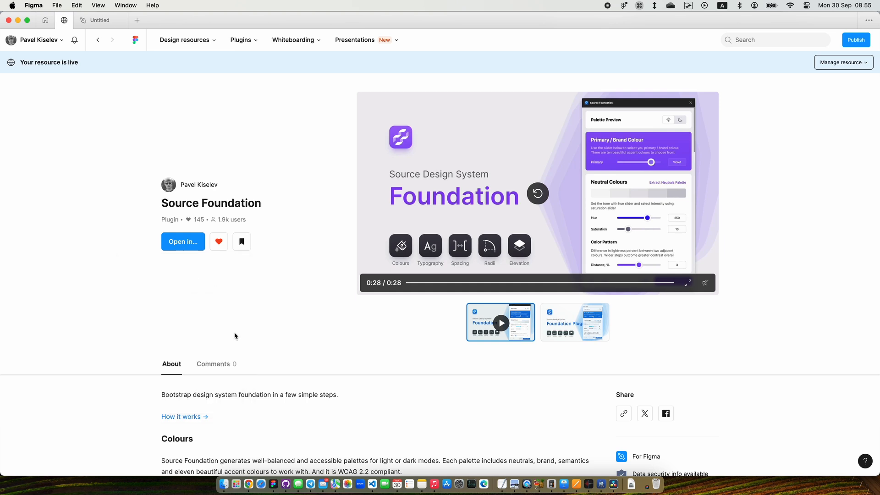
pyautogui.click(183, 241)
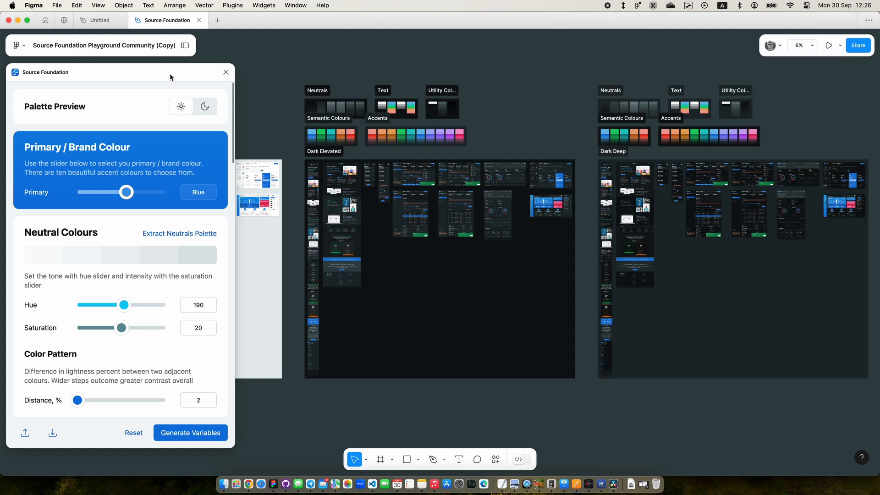
pyautogui.moveTo(3, 132)
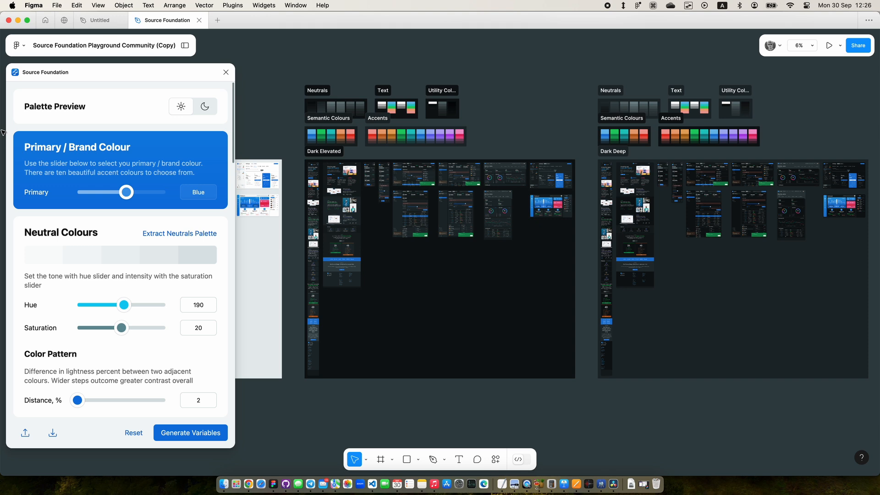
# Step: Set the primary brand colour to Purple after trying Violet, Teal and Brown
pyautogui.moveTo(126, 192); pyautogui.dragTo(143, 192)
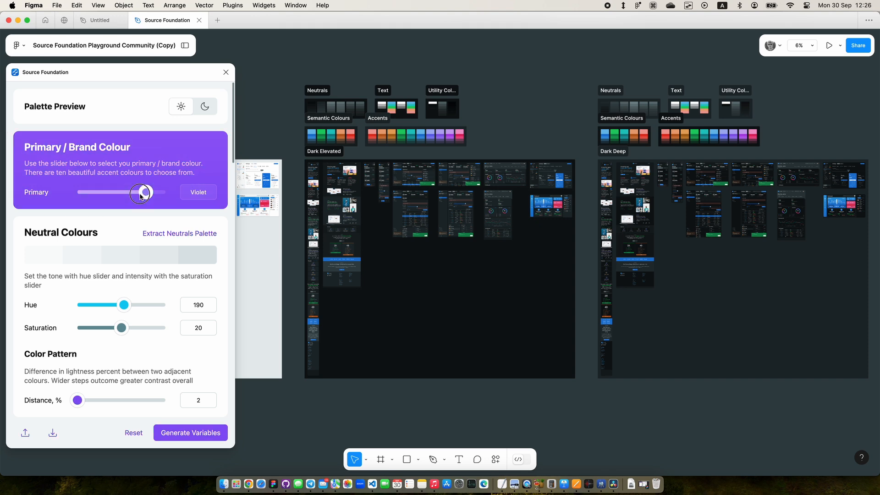
pyautogui.moveTo(142, 193); pyautogui.dragTo(117, 193)
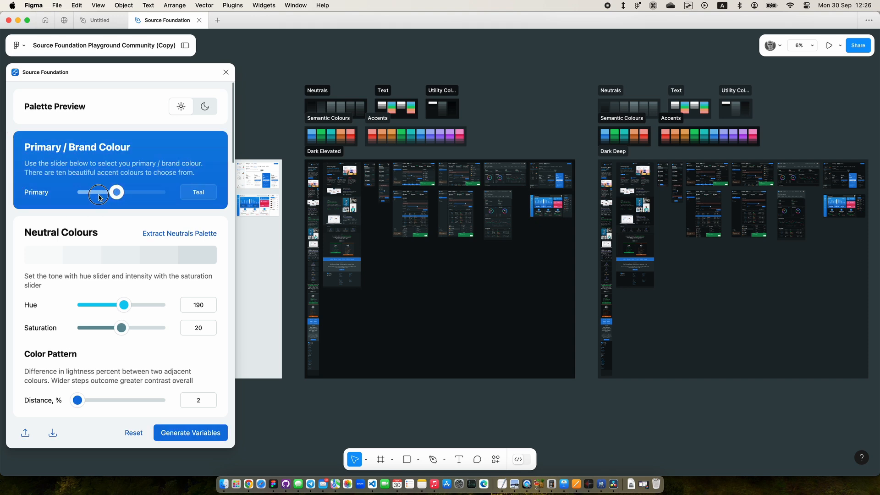
pyautogui.moveTo(116, 191); pyautogui.dragTo(96, 192)
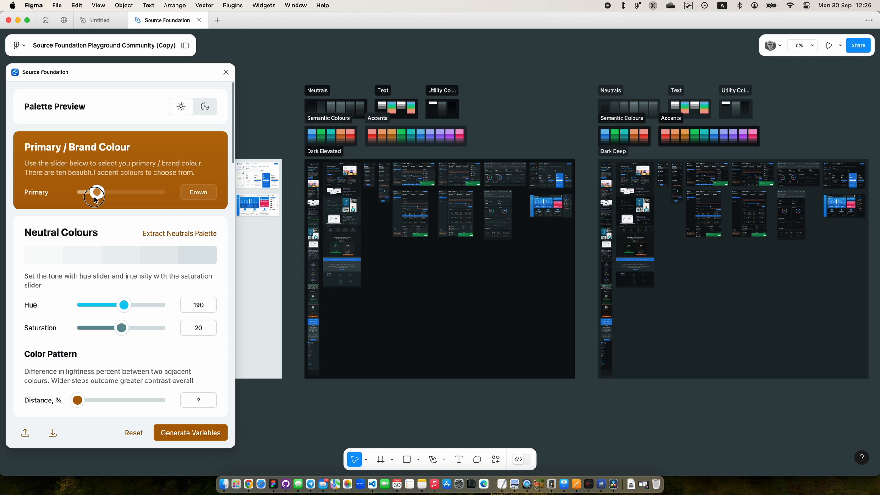
pyautogui.moveTo(95, 192); pyautogui.dragTo(144, 191)
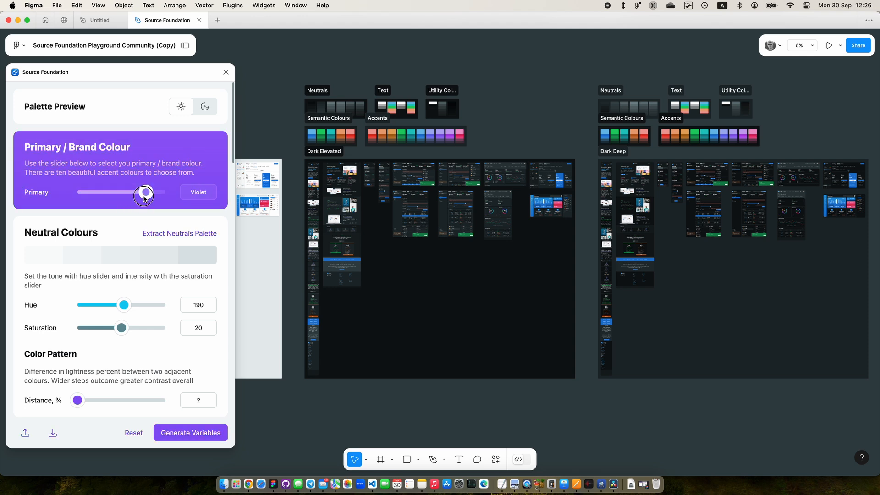
pyautogui.moveTo(144, 192); pyautogui.dragTo(156, 192)
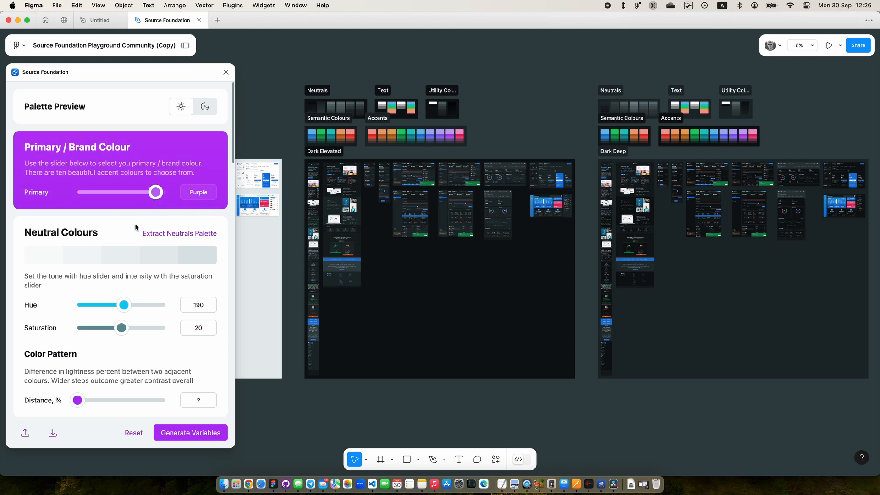
pyautogui.moveTo(142, 268)
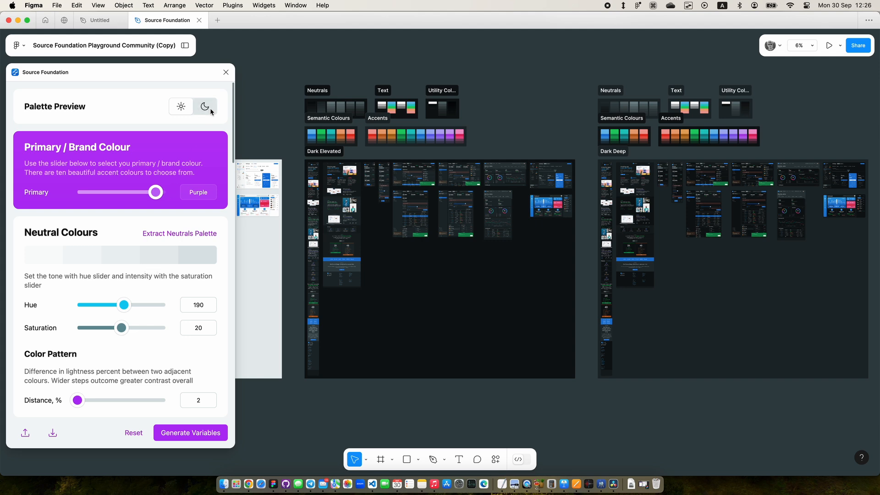
# Step: Preview the palette in dark mode, then return to light mode
pyautogui.click(181, 106)
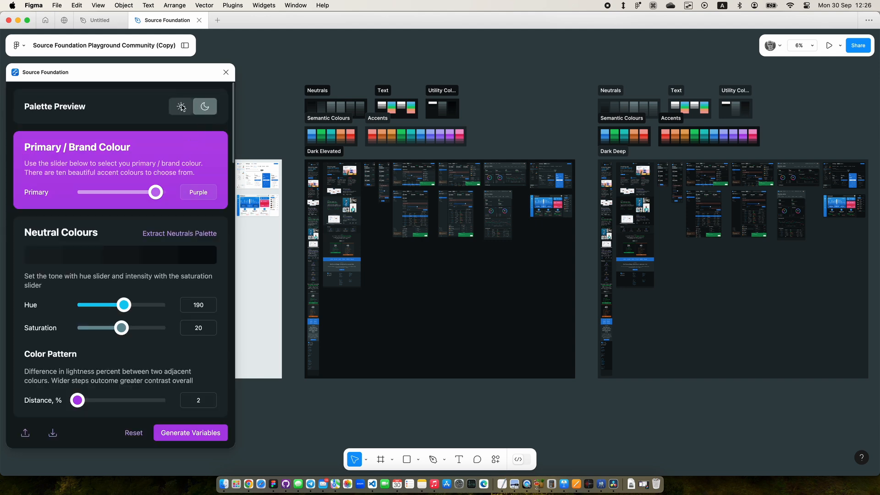
pyautogui.click(181, 107)
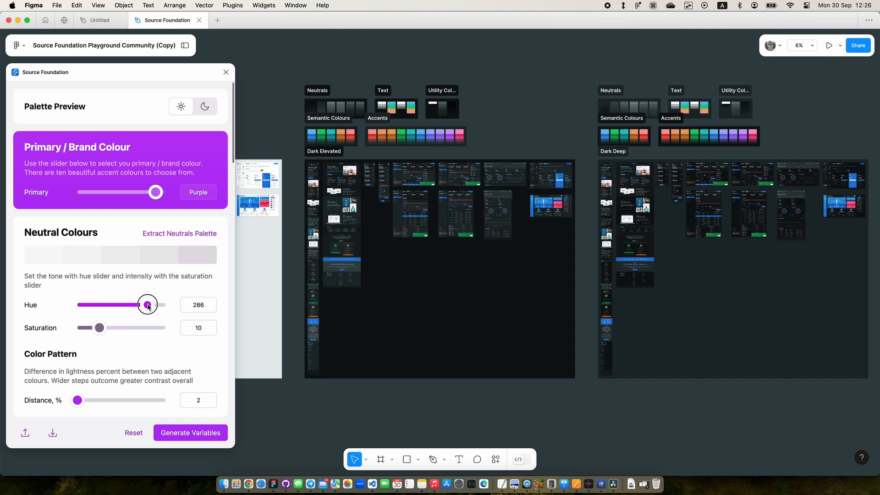
pyautogui.scroll(-3)
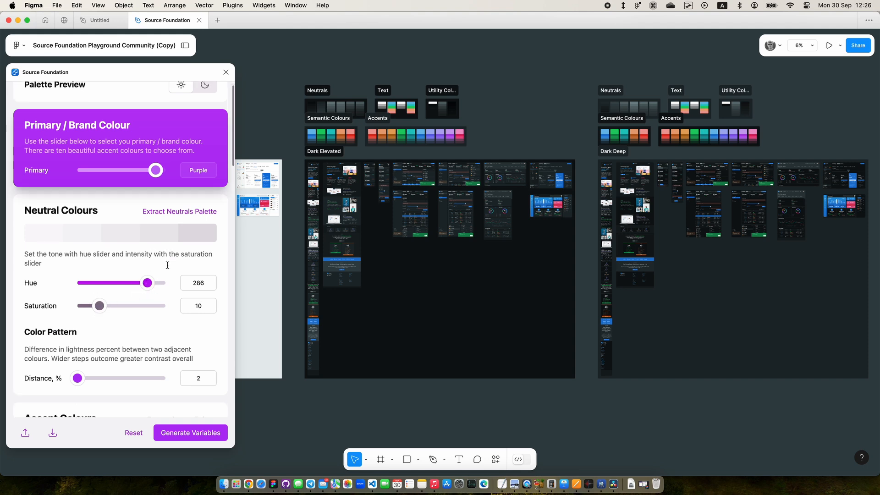
pyautogui.scroll(-3)
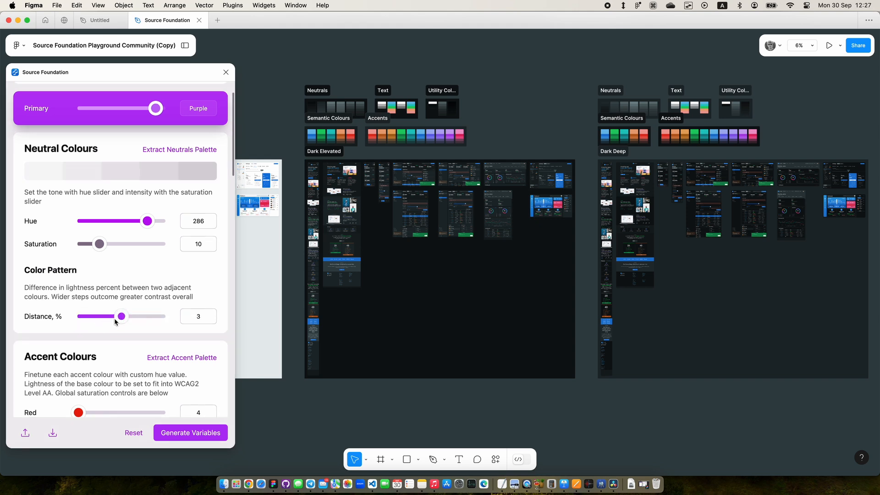
pyautogui.moveTo(151, 334)
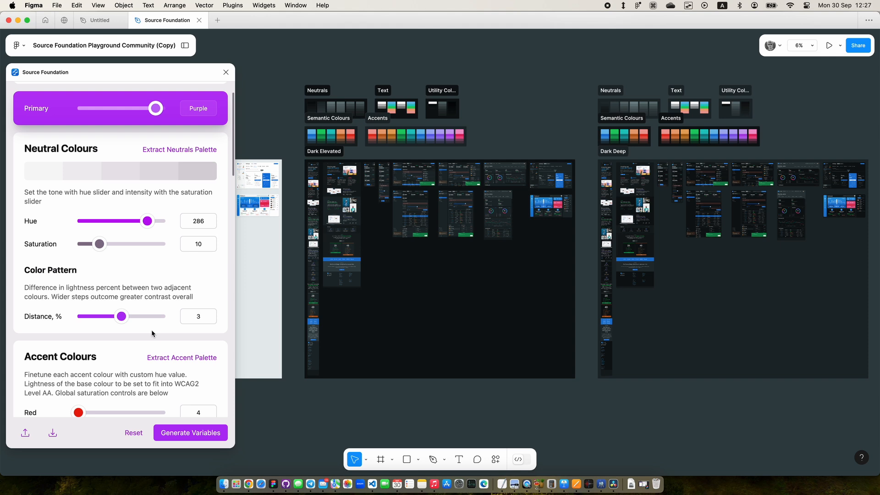
pyautogui.scroll(-3)
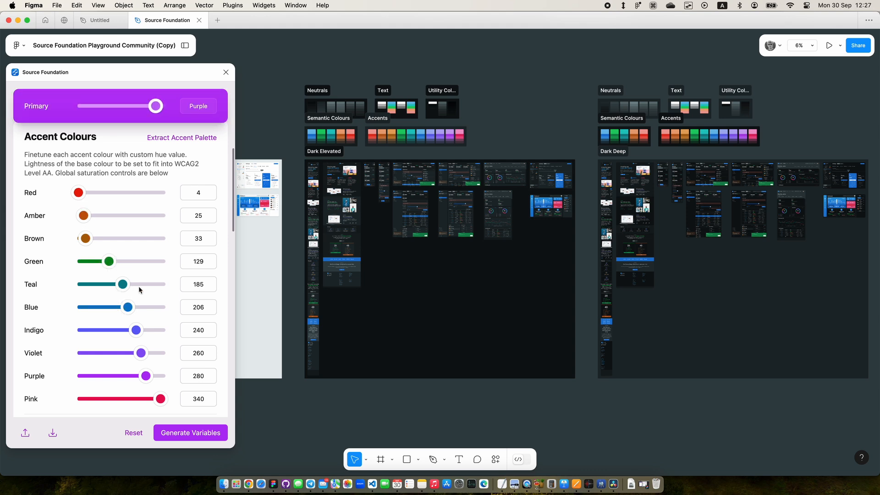
# Step: Scroll down to the accent colour luminance control
pyautogui.scroll(-3)
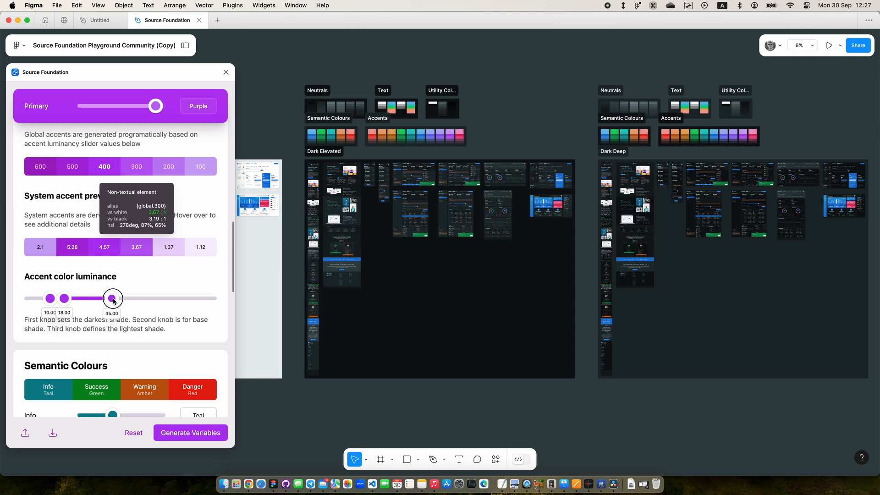
pyautogui.moveTo(67, 336)
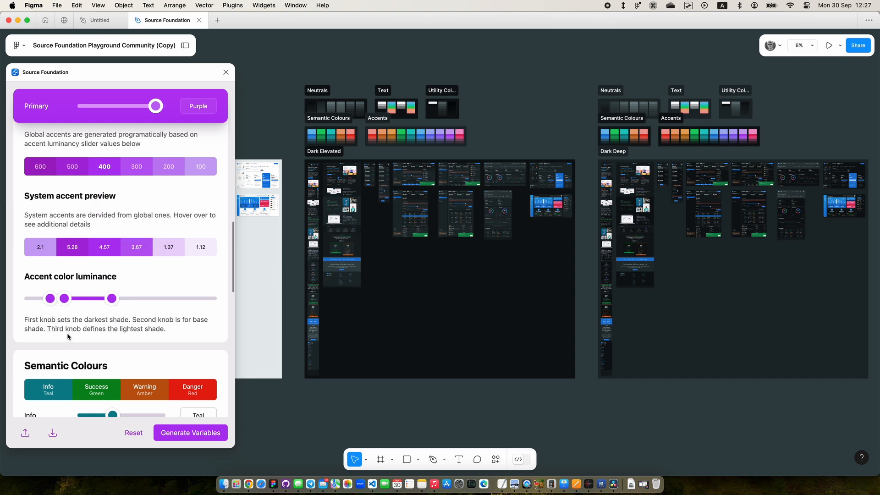
pyautogui.moveTo(64, 298)
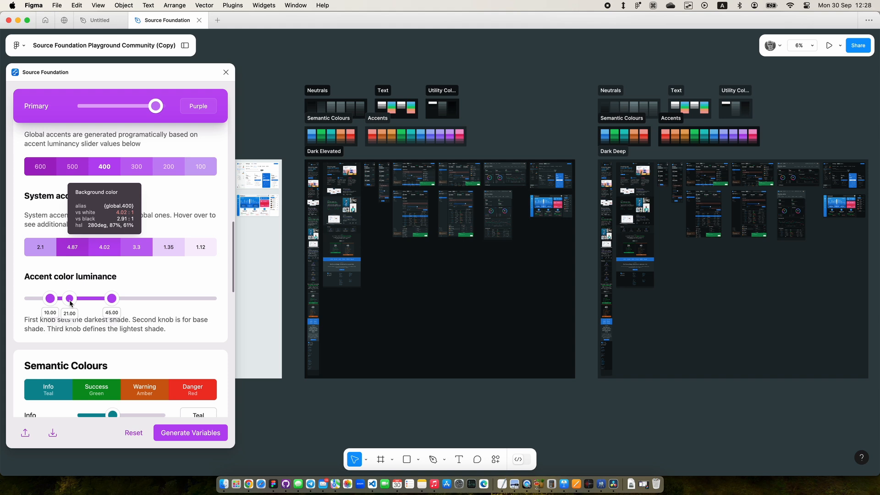
pyautogui.moveTo(85, 256)
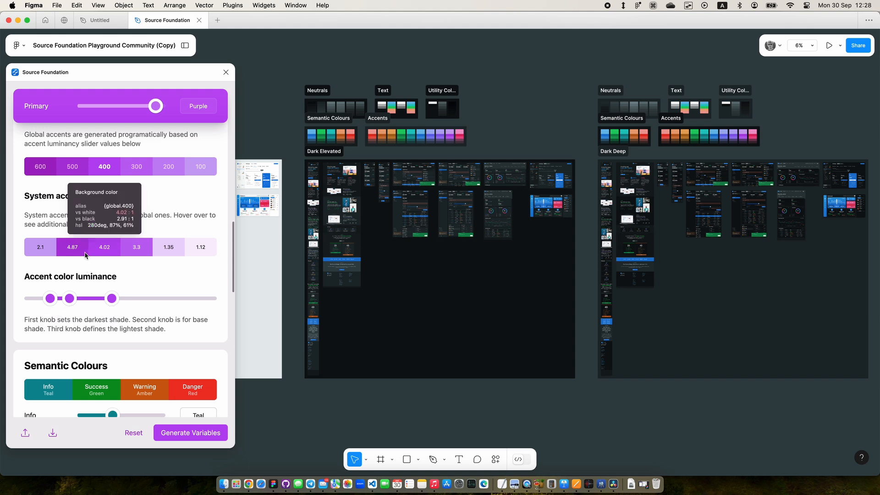
pyautogui.moveTo(136, 246)
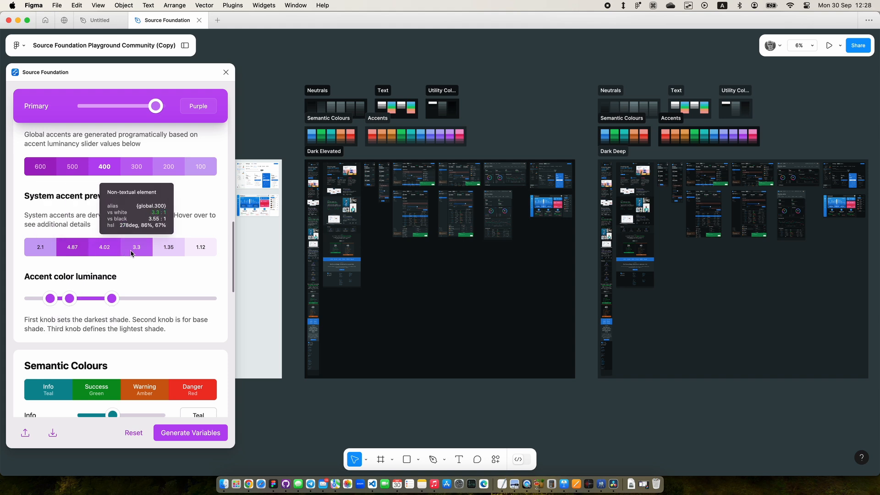
# Step: Set the Info semantic colour to Purple in the Semantic Colours section
pyautogui.scroll(-3)
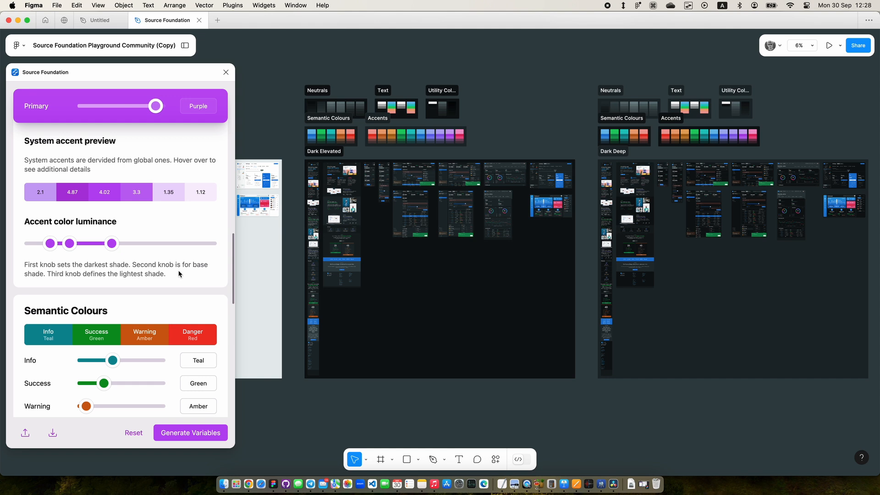
pyautogui.scroll(-3)
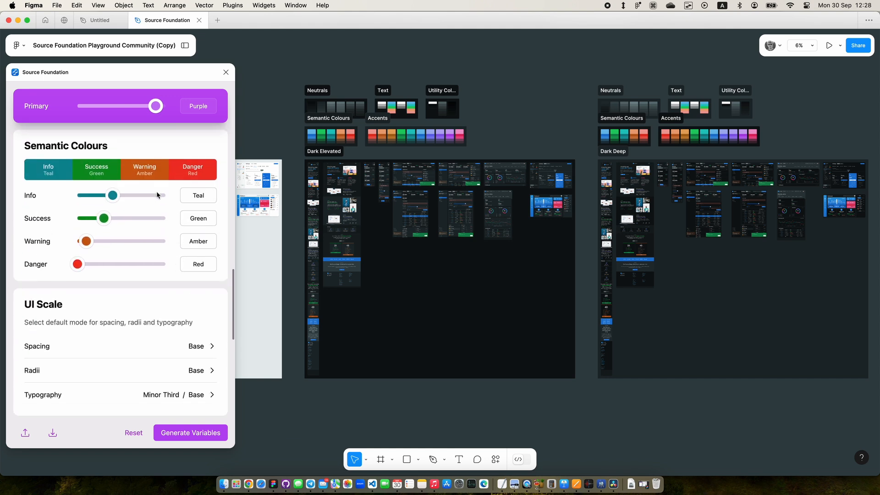
pyautogui.moveTo(132, 293)
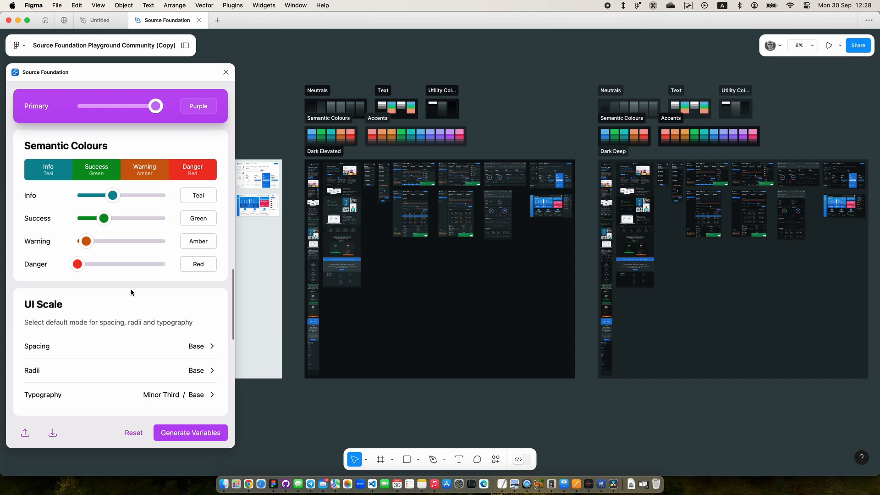
pyautogui.moveTo(125, 199)
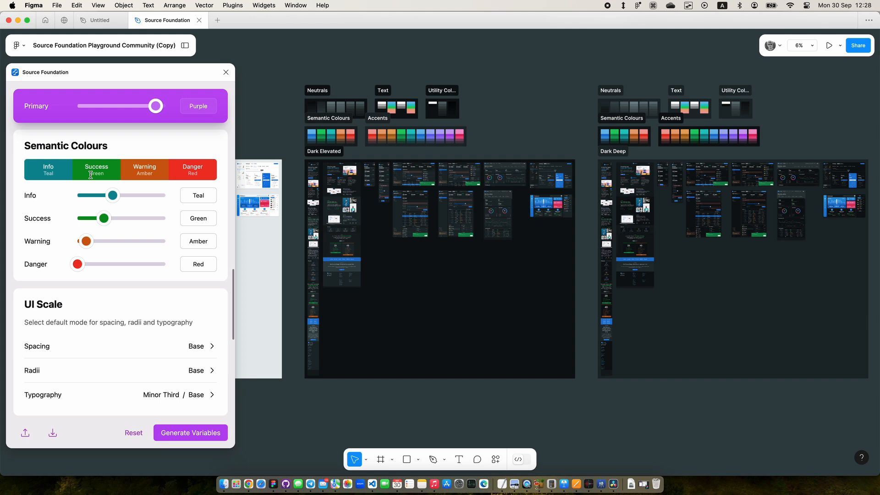
pyautogui.moveTo(177, 219)
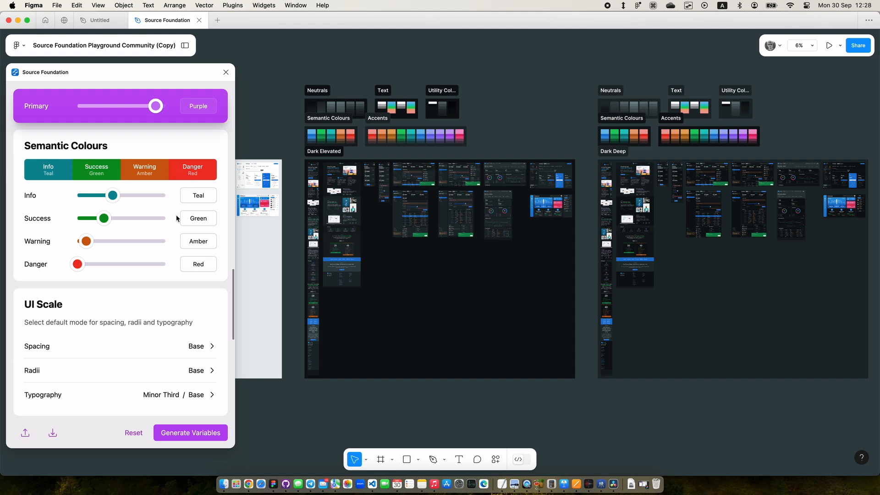
pyautogui.moveTo(64, 281)
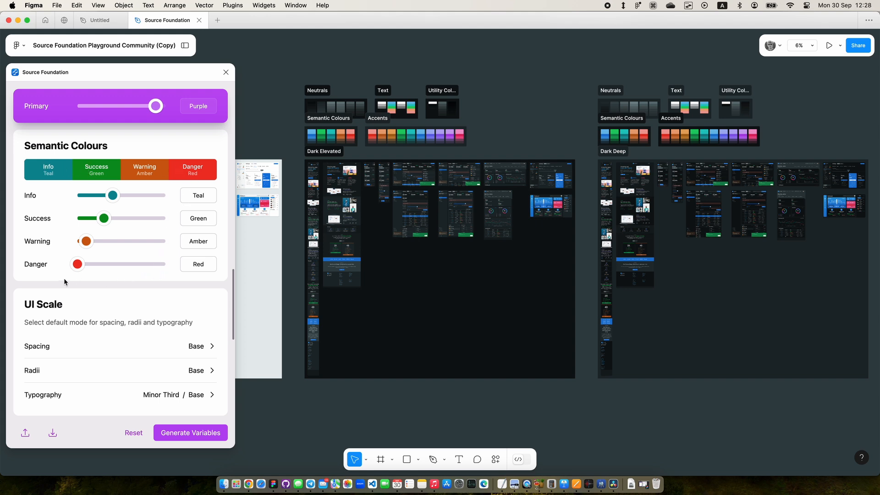
pyautogui.moveTo(54, 208)
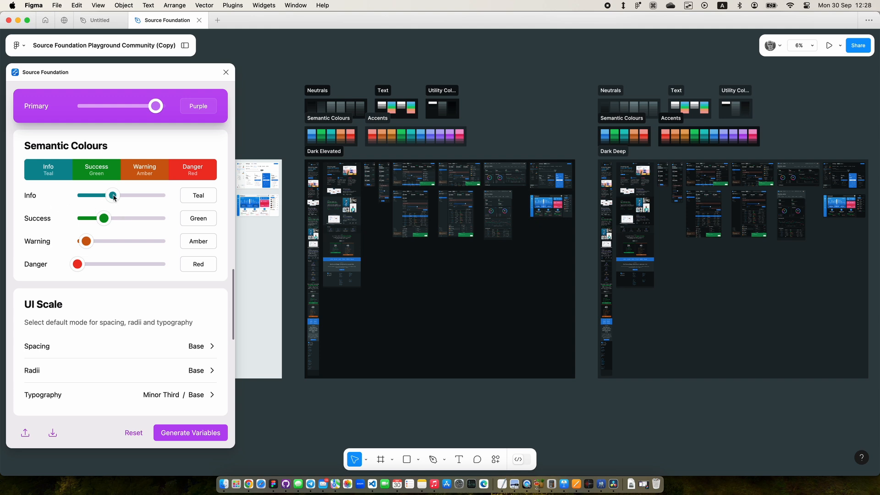
pyautogui.moveTo(112, 194); pyautogui.dragTo(148, 194)
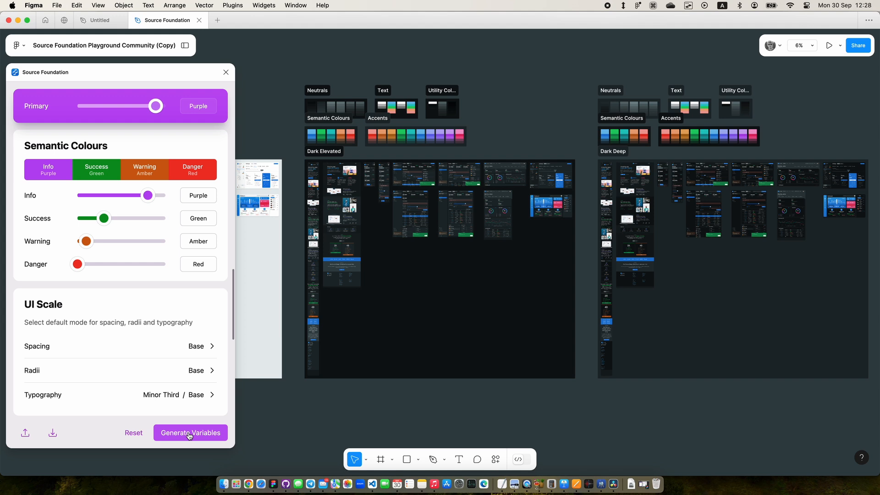
# Step: Generate Variables so the Playground screens take on the purple accents
pyautogui.click(190, 433)
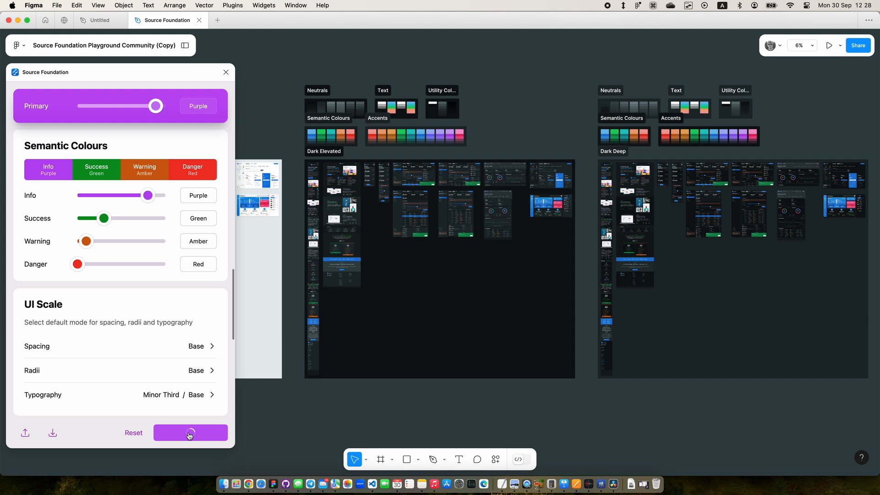
pyautogui.click(191, 432)
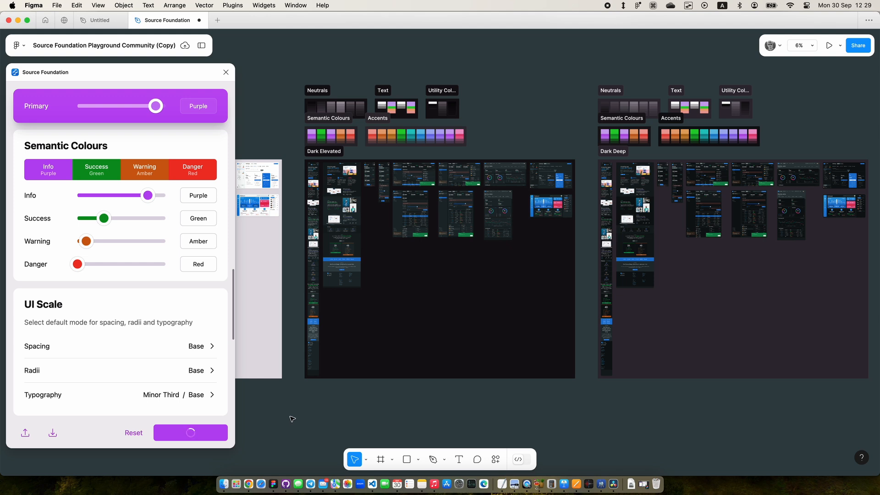
pyautogui.click(191, 432)
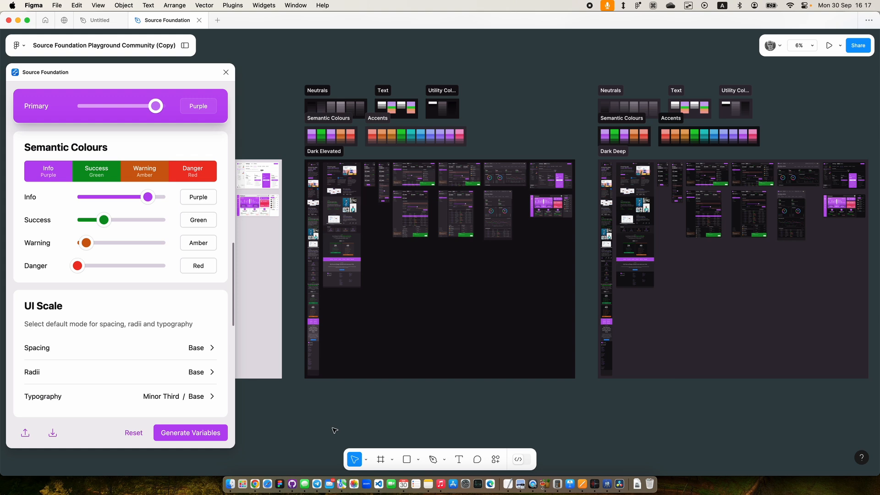
pyautogui.moveTo(327, 427)
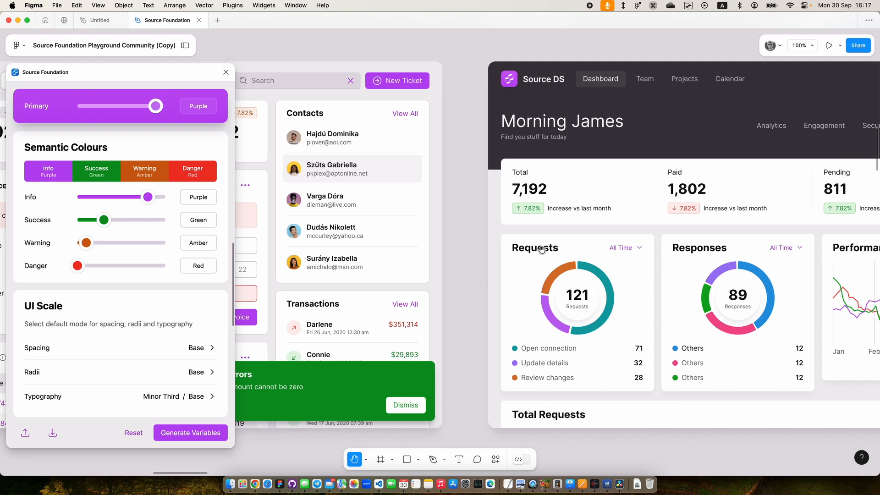
pyautogui.moveTo(446, 242)
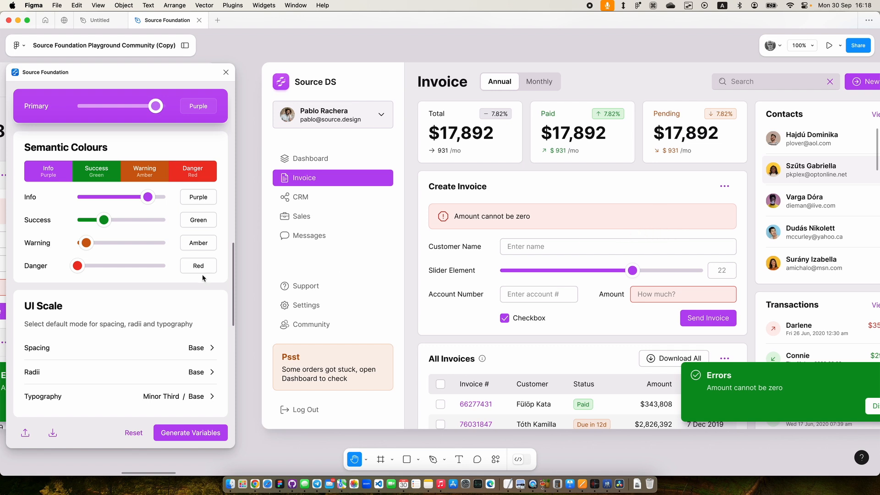
# Step: Scroll through the neutral and accent colour settings, with saturation 5 and distance 2%
pyautogui.scroll(3)
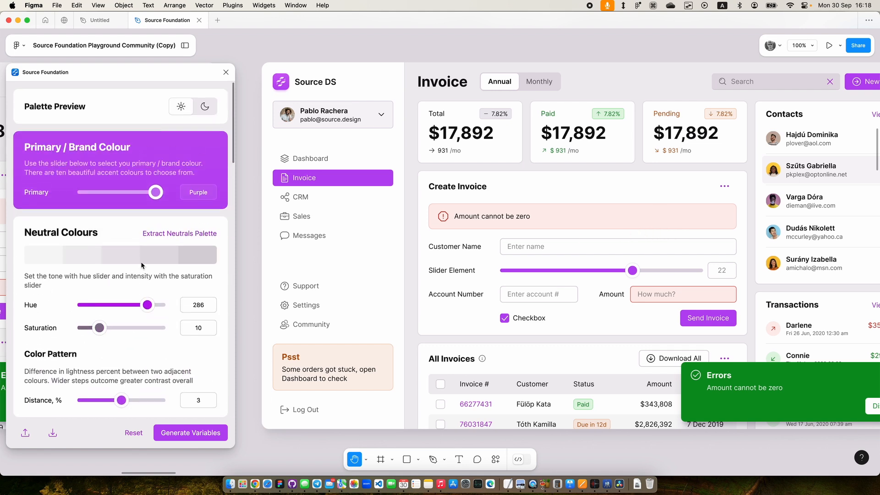
pyautogui.scroll(-3)
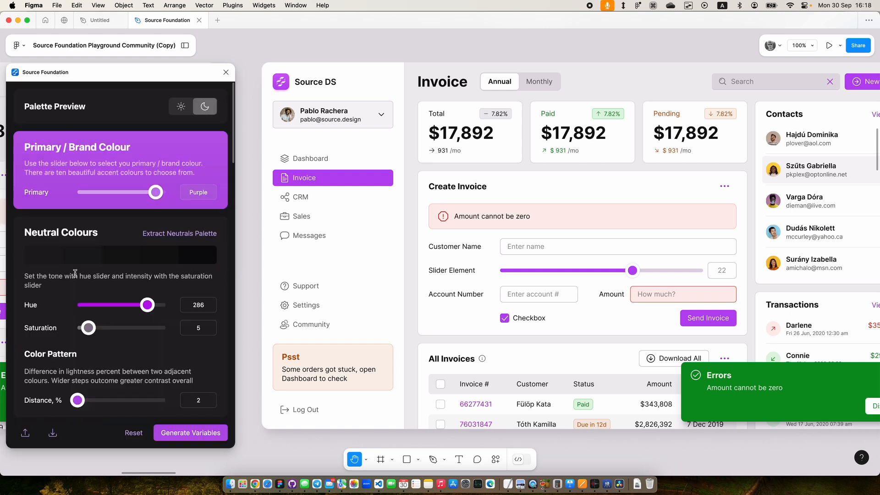
pyautogui.scroll(-3)
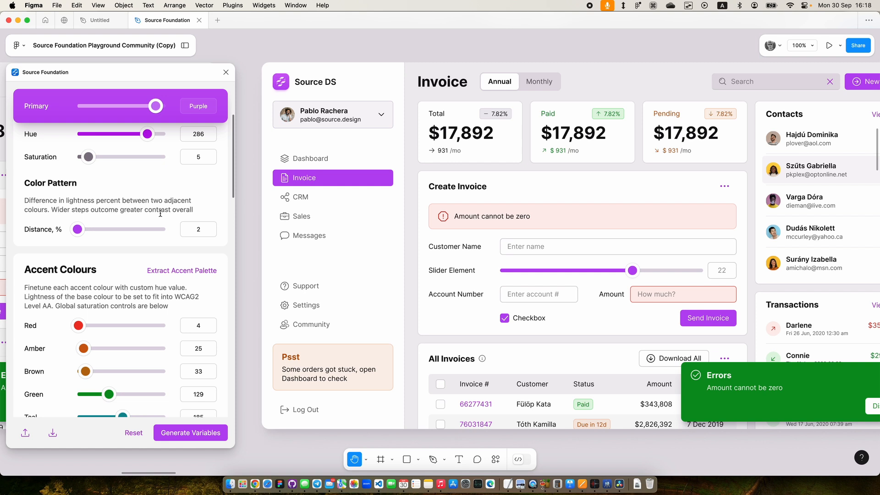
pyautogui.scroll(-3)
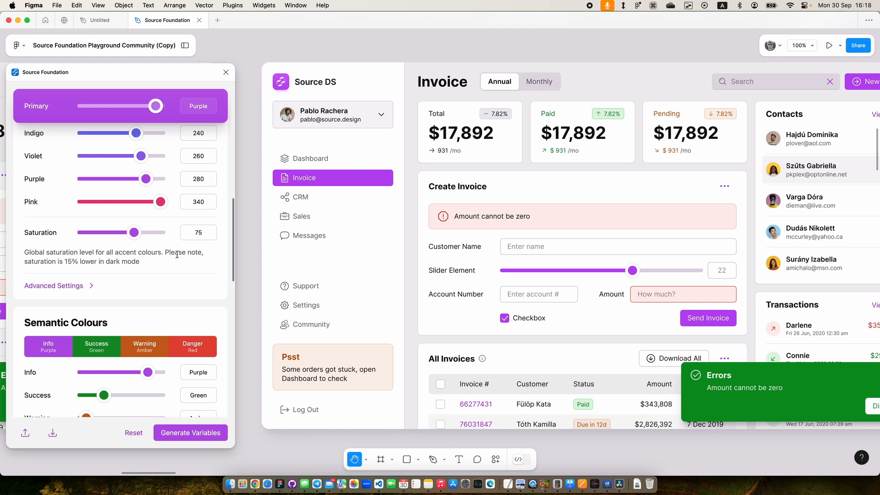
pyautogui.moveTo(181, 249)
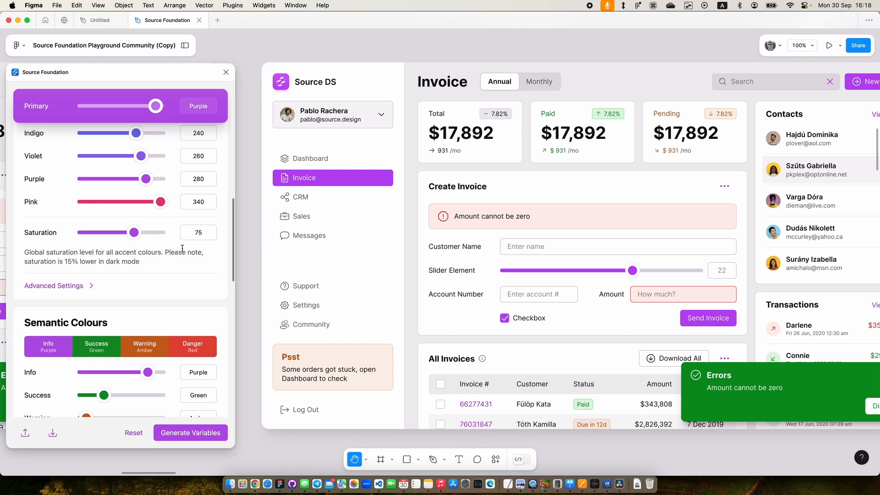
pyautogui.scroll(3)
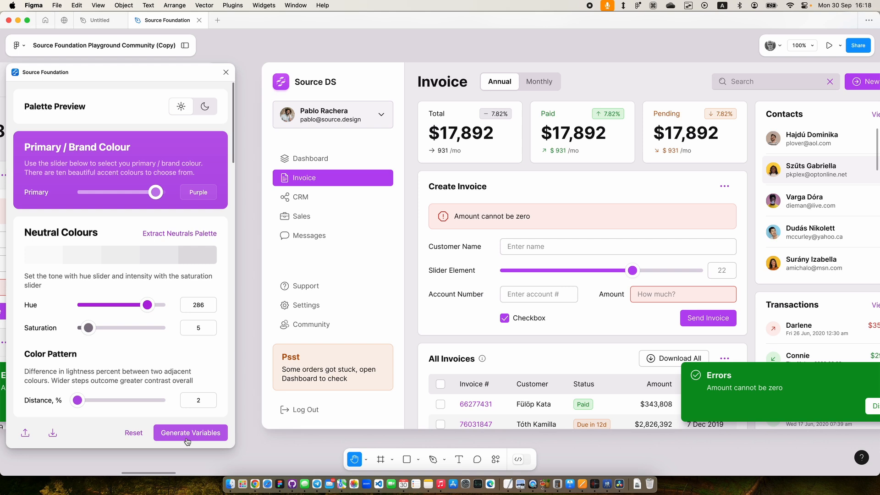
pyautogui.click(190, 432)
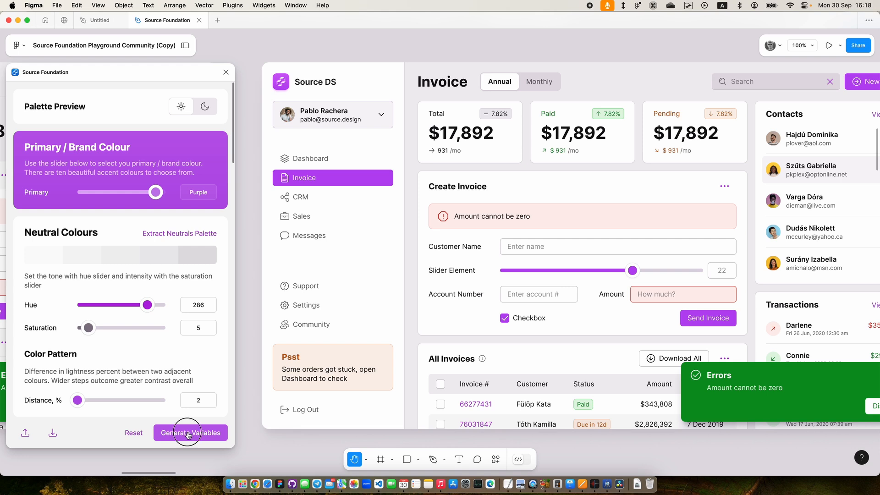
pyautogui.click(191, 433)
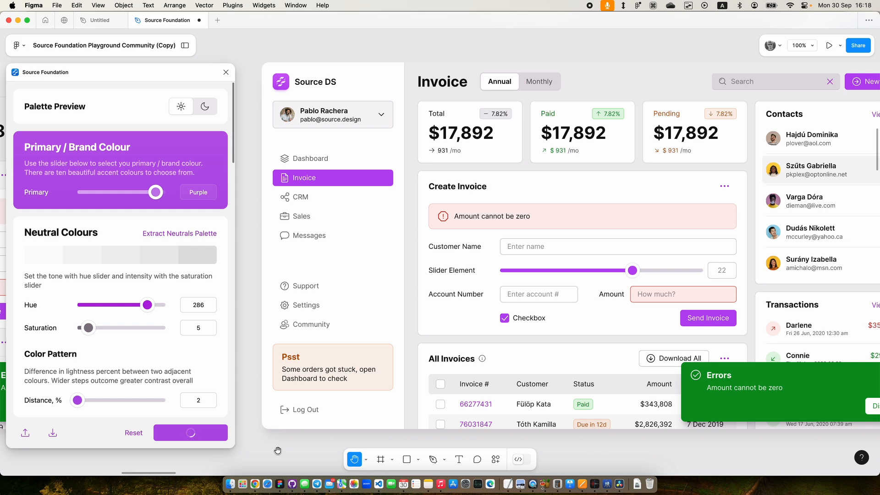
pyautogui.click(191, 433)
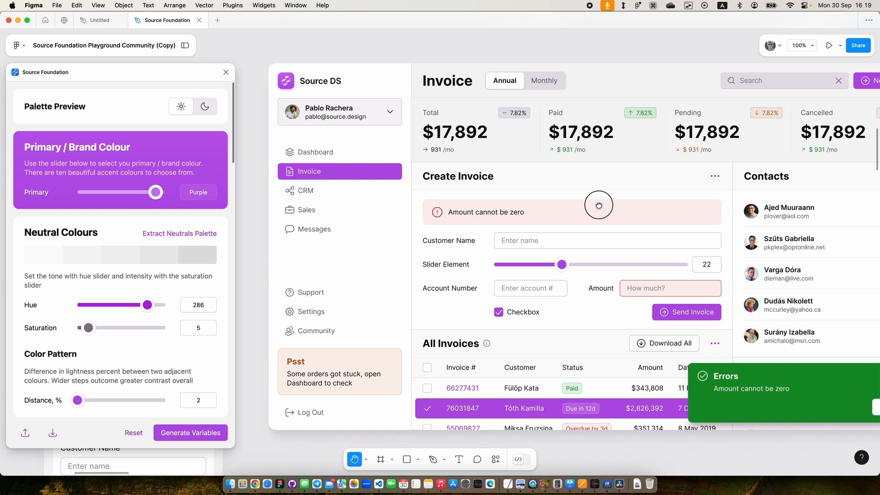
pyautogui.moveTo(600, 203)
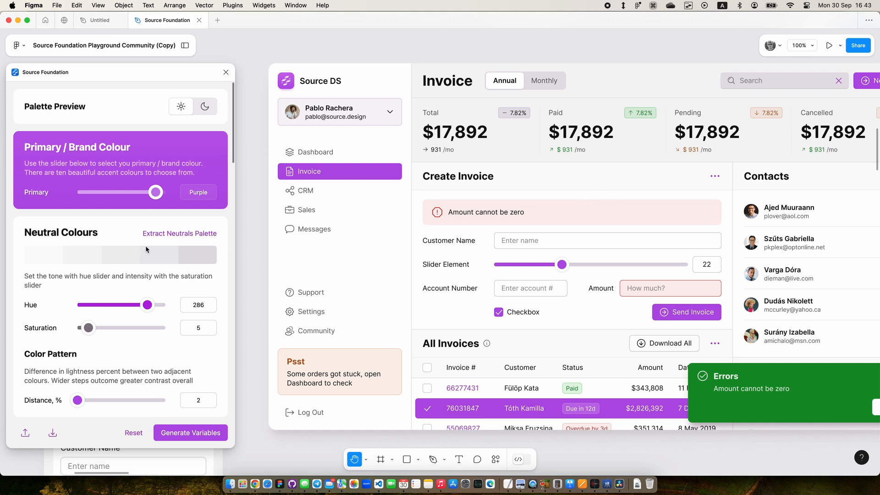
# Step: Review the Spacing scale, toggling vertical steps to Even and back to Uneven, leaving Base
pyautogui.scroll(-3)
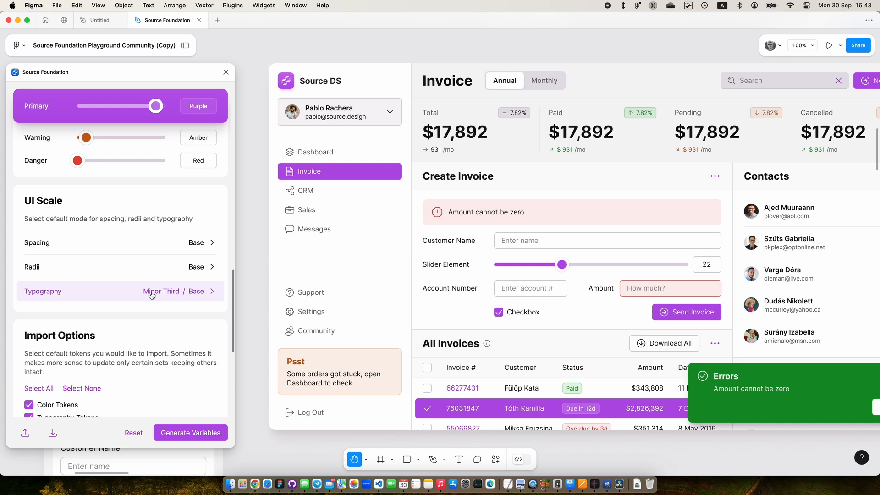
pyautogui.moveTo(114, 317)
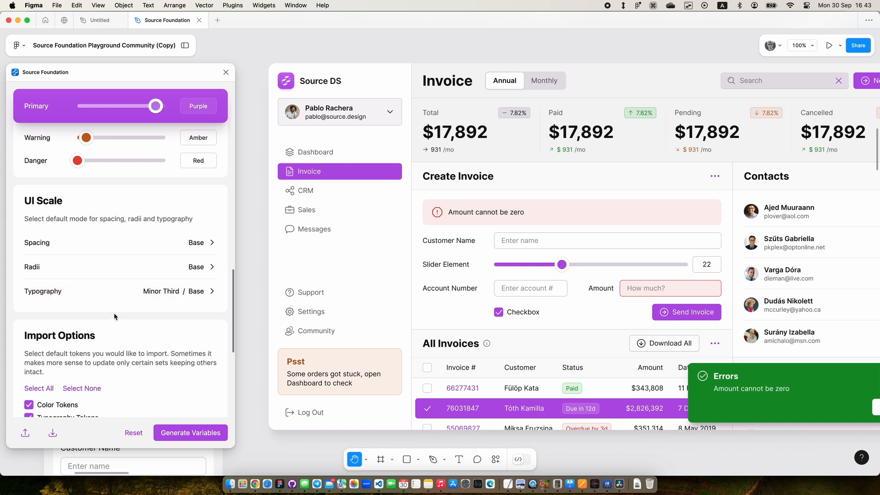
pyautogui.click(206, 242)
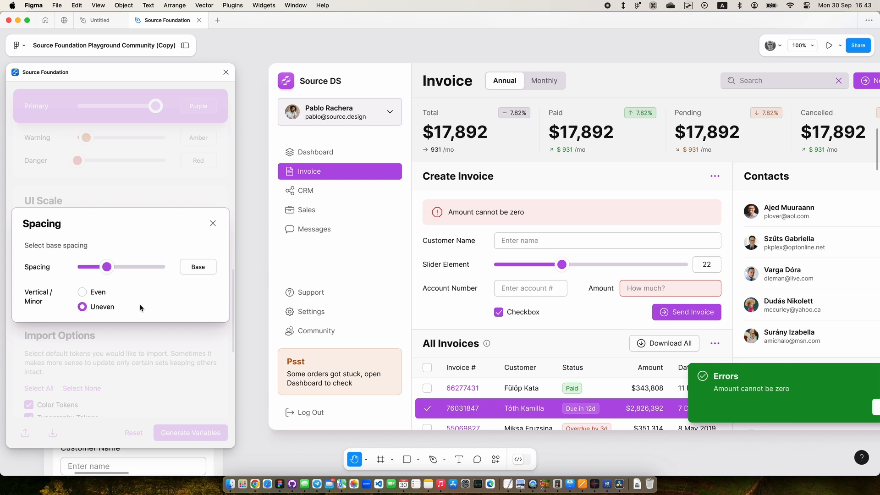
pyautogui.moveTo(158, 299)
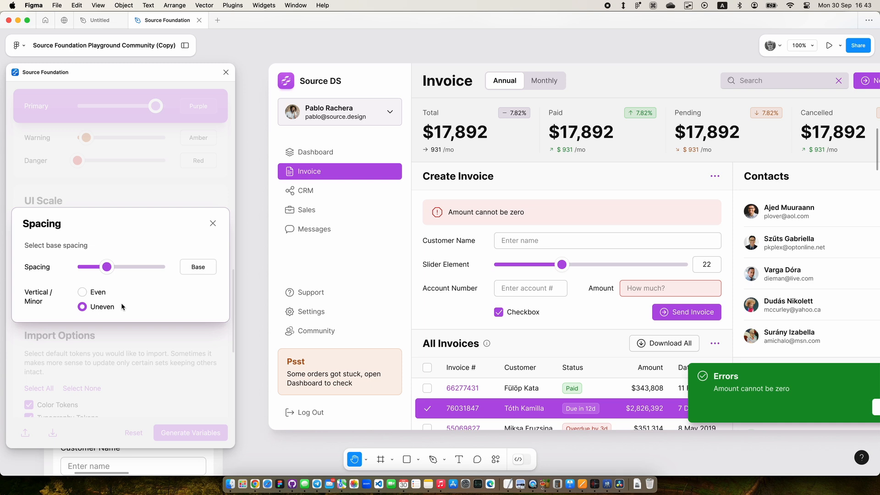
pyautogui.moveTo(107, 305)
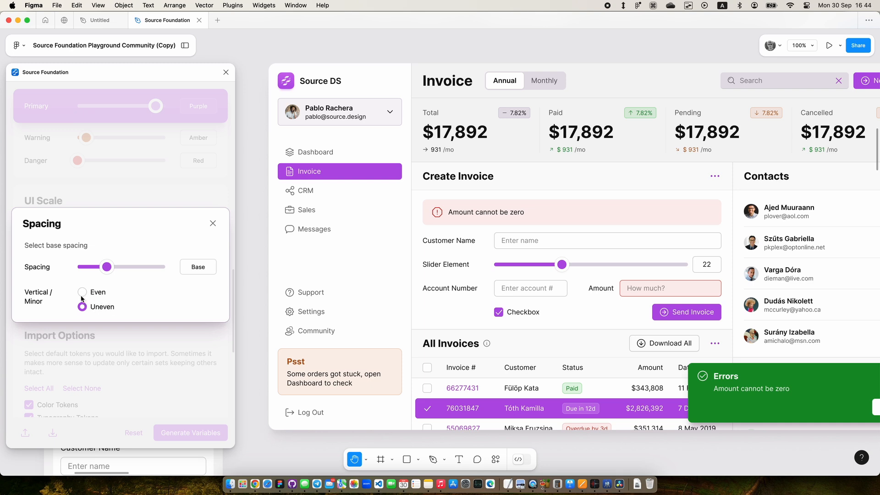
pyautogui.click(84, 294)
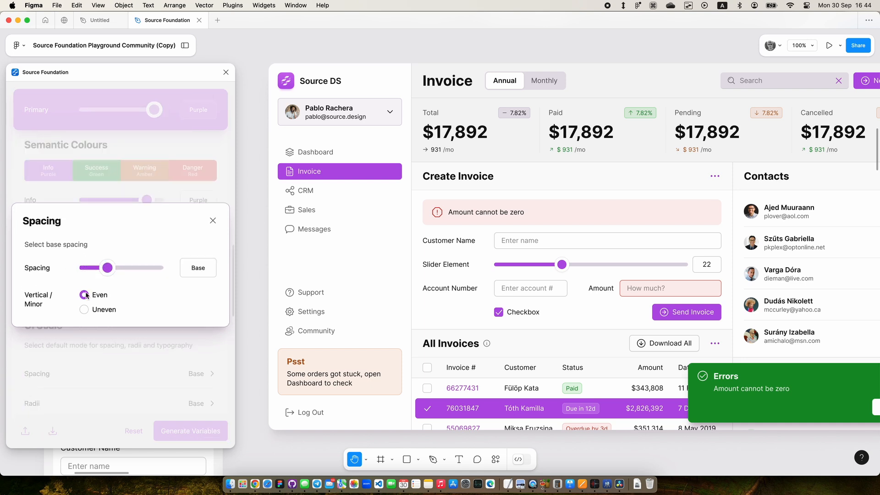
pyautogui.click(84, 306)
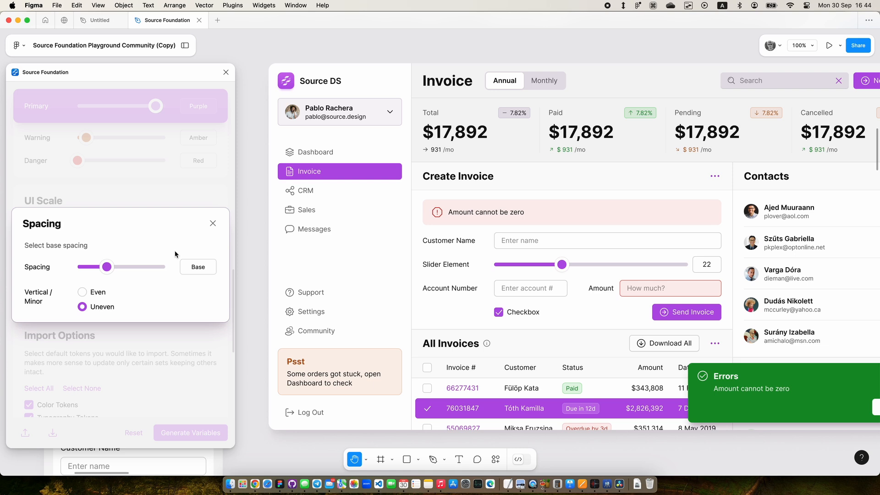
pyautogui.click(213, 223)
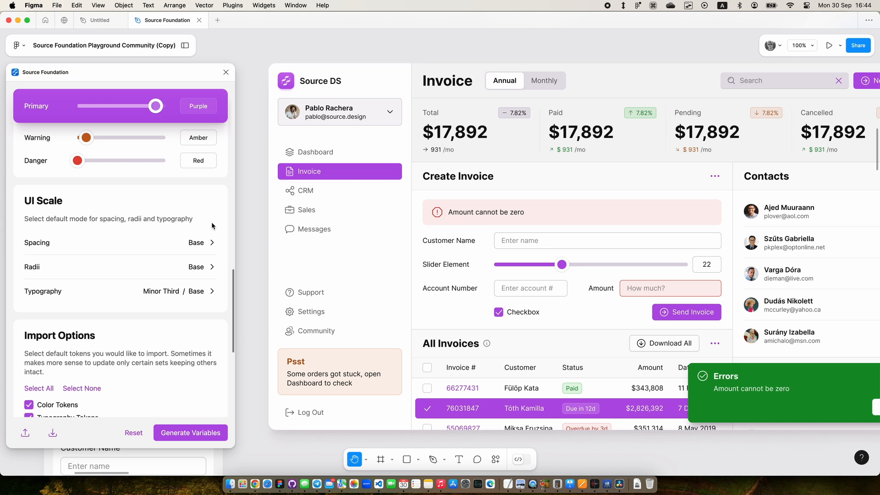
# Step: Review the Radii settings, leaving them at Base
pyautogui.click(197, 266)
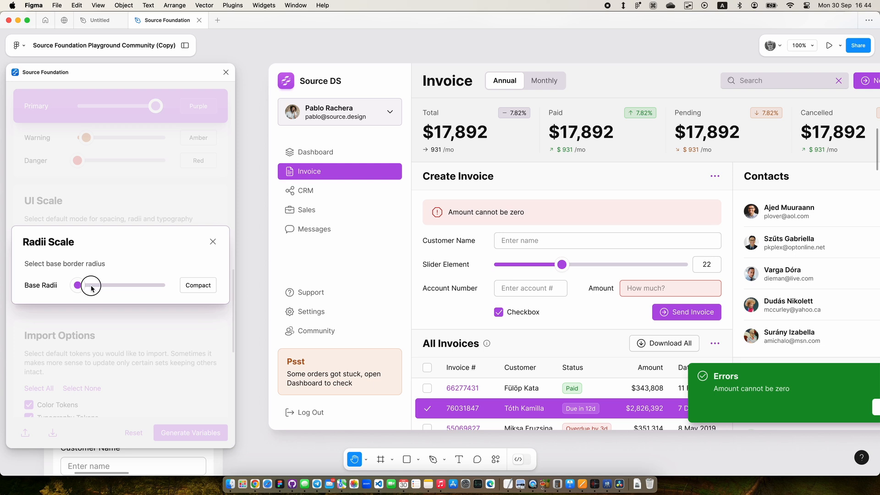
pyautogui.click(212, 241)
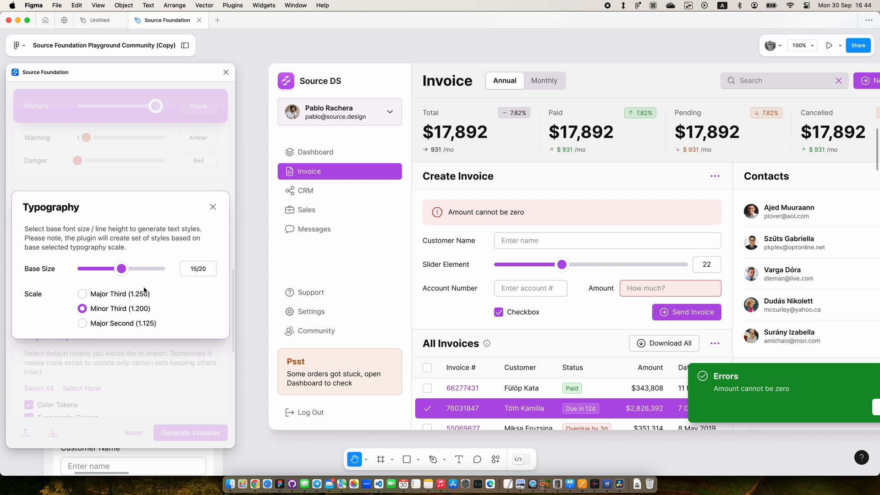
pyautogui.moveTo(146, 280)
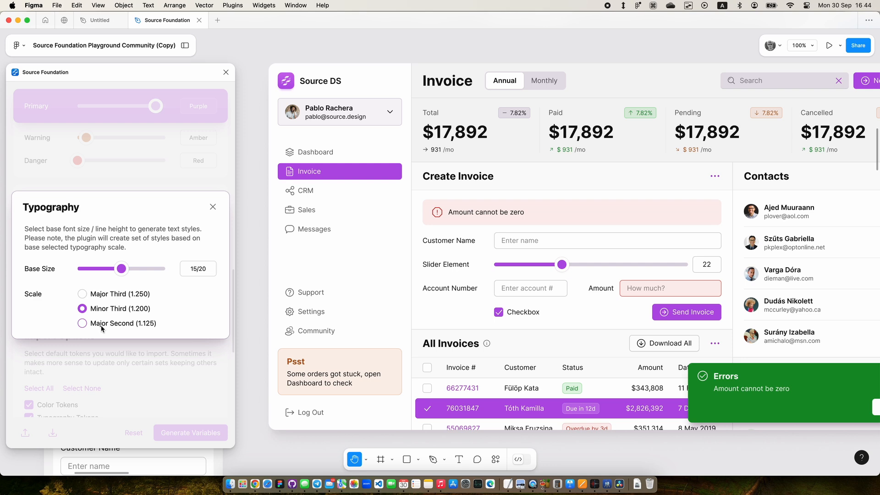
pyautogui.moveTo(102, 321)
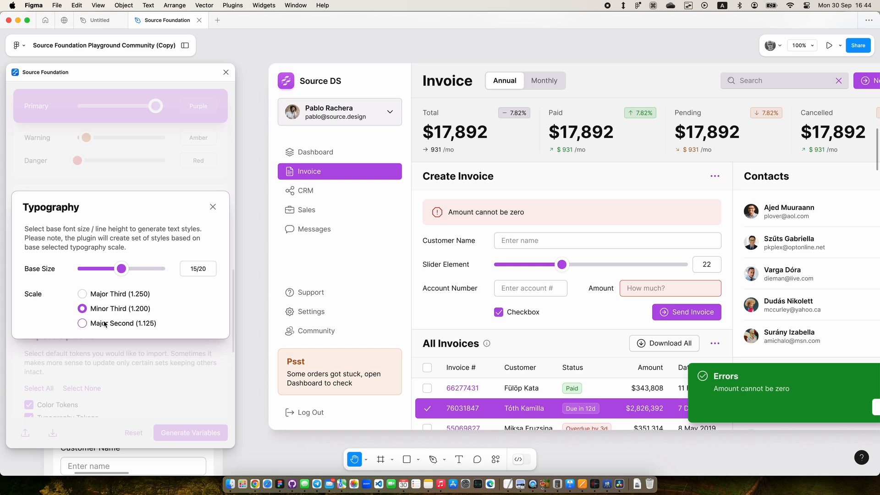
# Step: Set the typography scale to Major Second (1.125) / Base instead of Minor Third
pyautogui.click(82, 323)
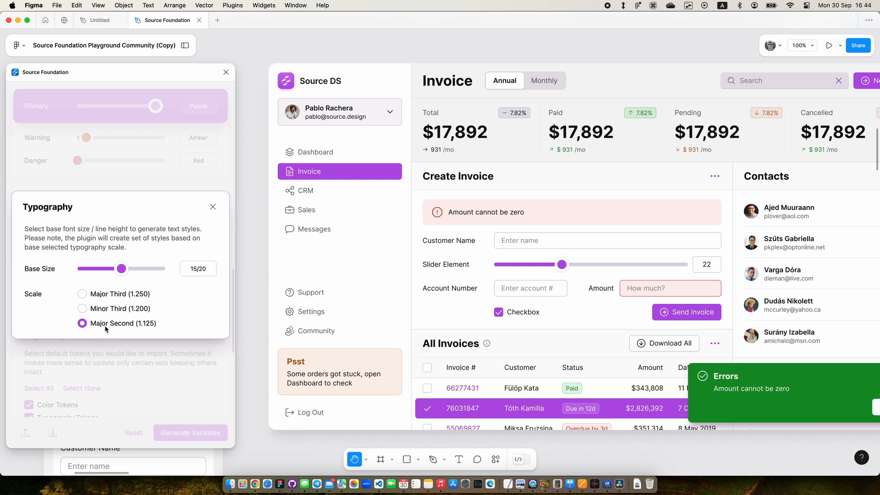
pyautogui.click(82, 309)
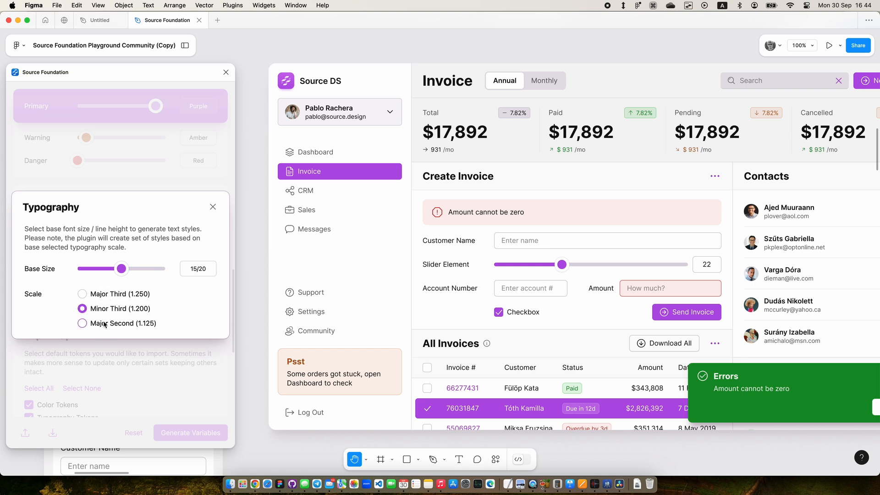
pyautogui.click(82, 323)
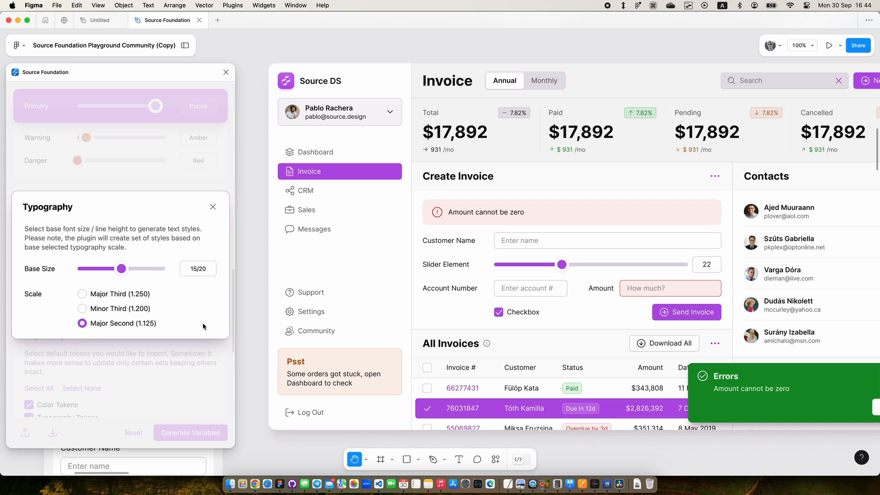
pyautogui.moveTo(197, 305)
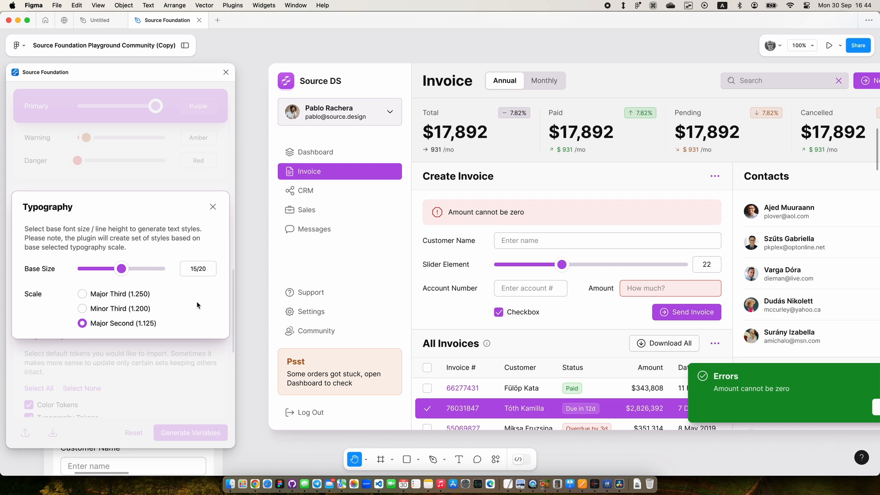
pyautogui.moveTo(83, 335)
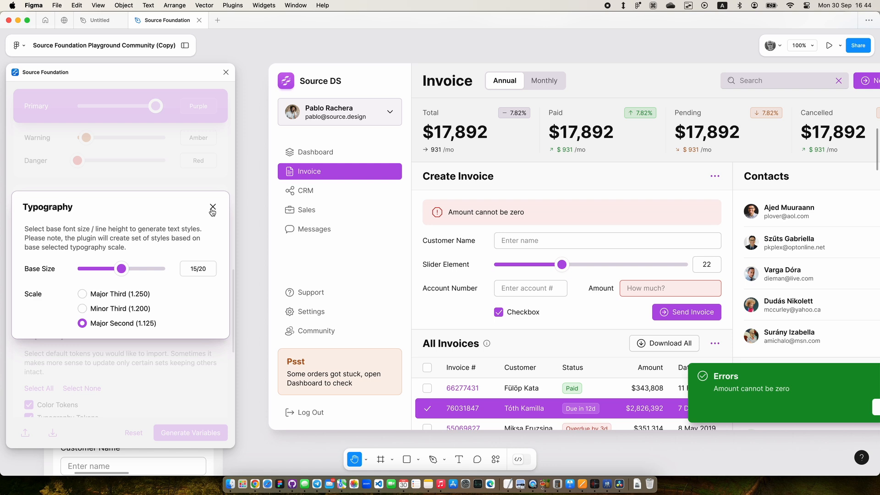
pyautogui.click(212, 208)
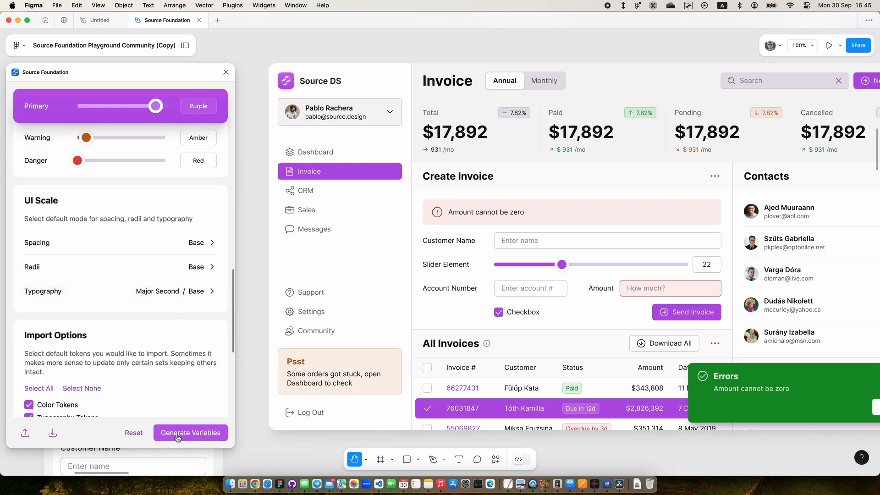
# Step: Generate Variables so the dashboard renders with the smaller Major Second type scale
pyautogui.click(191, 432)
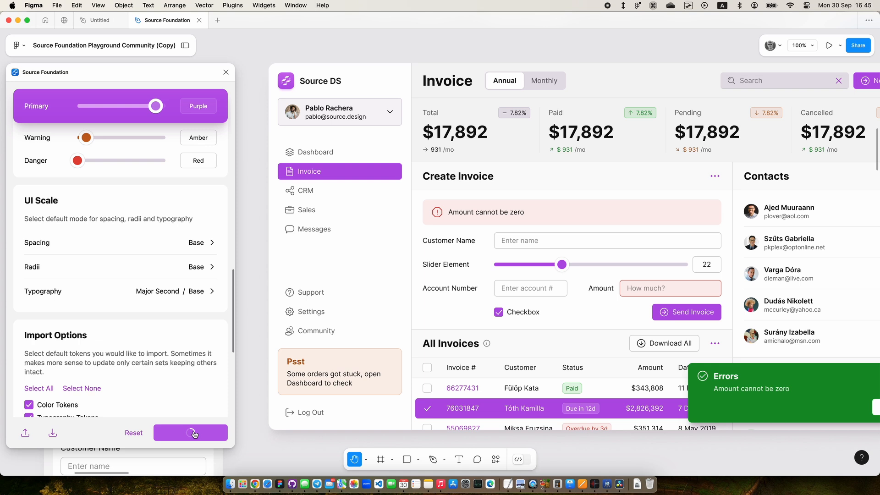
pyautogui.click(191, 432)
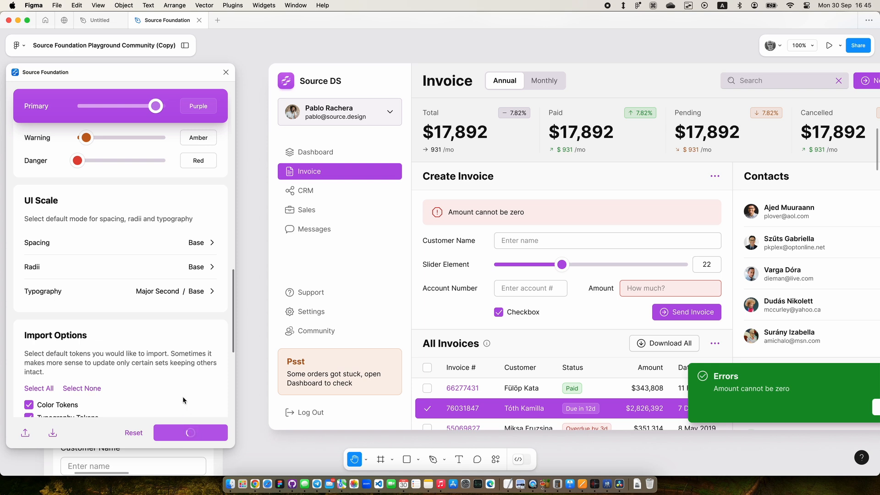
pyautogui.click(191, 432)
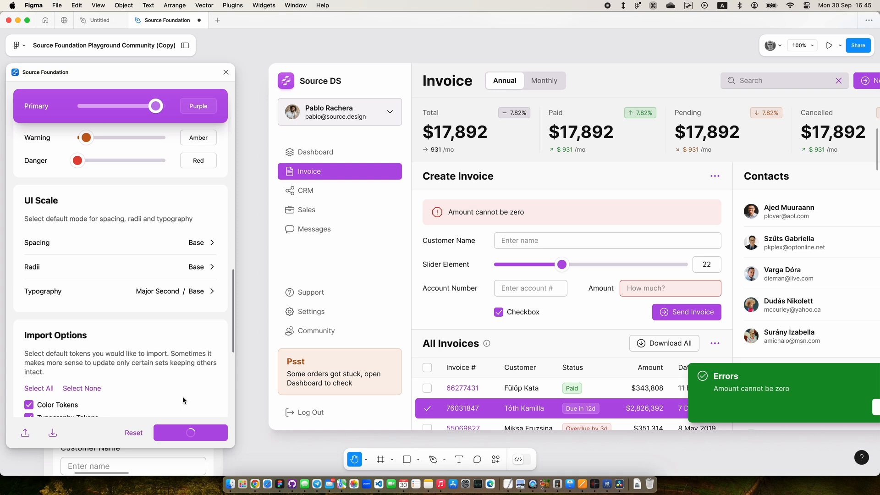
pyautogui.click(191, 432)
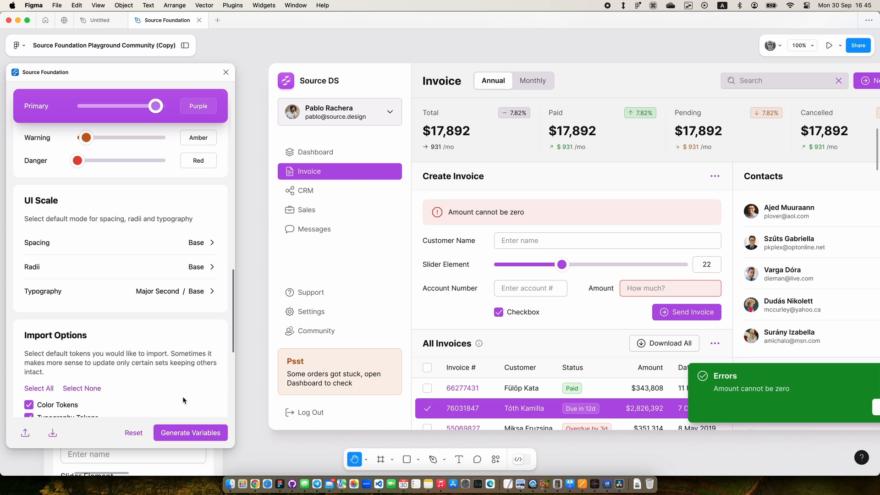
pyautogui.scroll(-3)
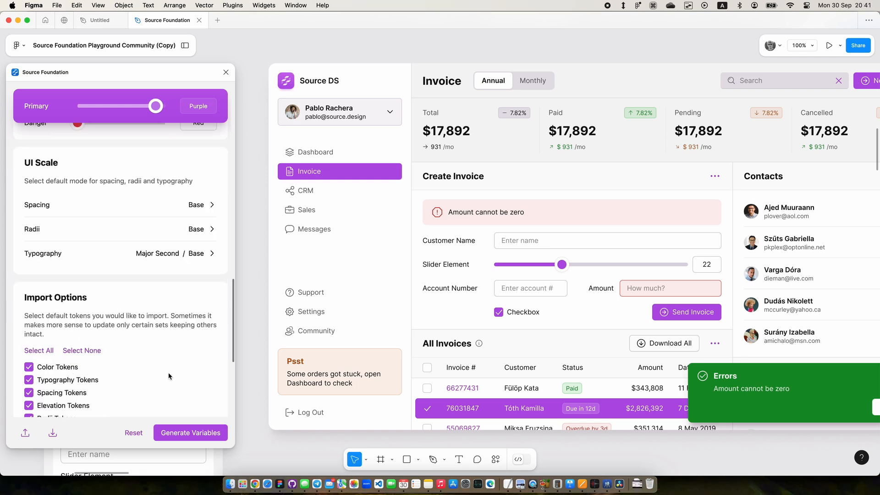
# Step: Tick all seven token types in Import Options, then reach the More Tools section
pyautogui.scroll(-3)
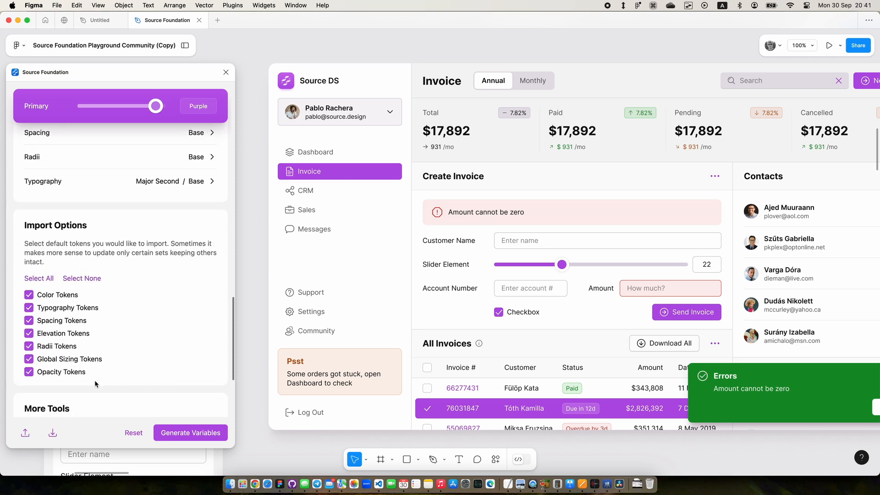
pyautogui.moveTo(54, 336)
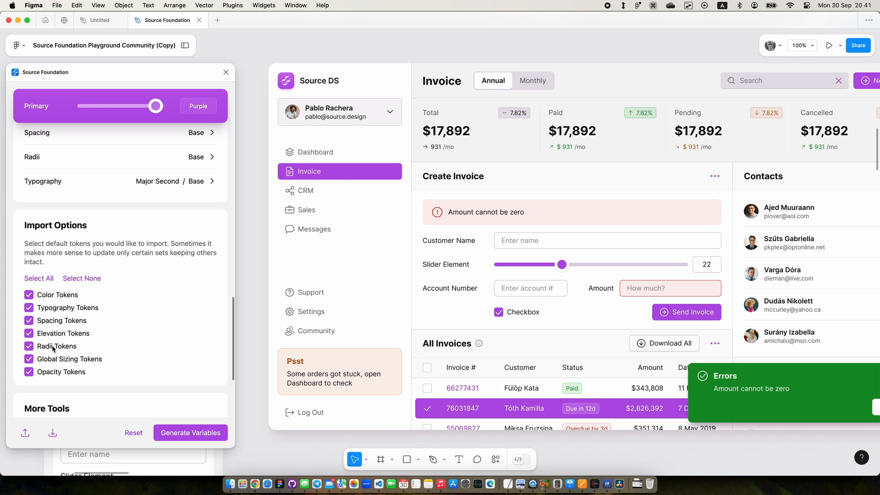
pyautogui.click(82, 278)
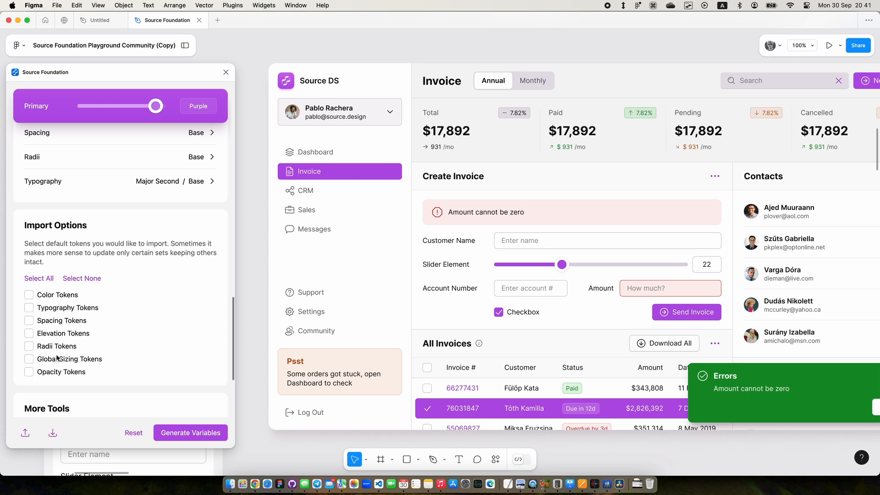
pyautogui.click(29, 294)
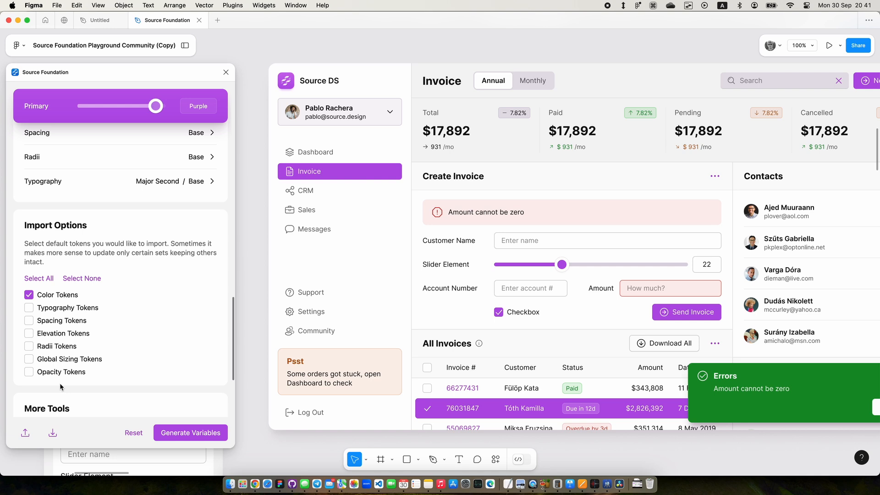
pyautogui.click(39, 279)
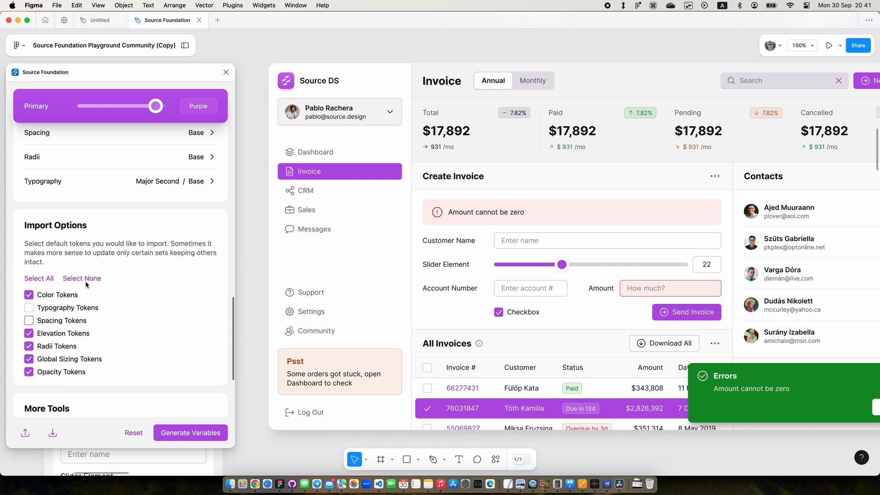
pyautogui.click(38, 278)
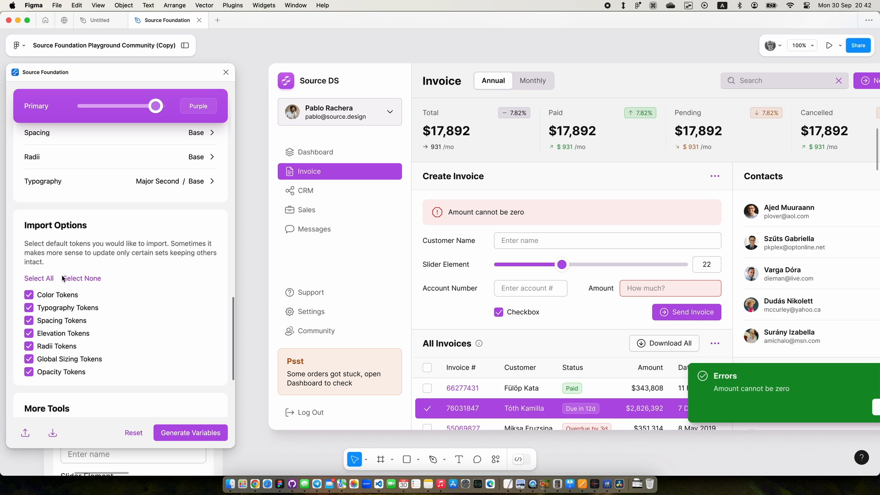
pyautogui.scroll(-3)
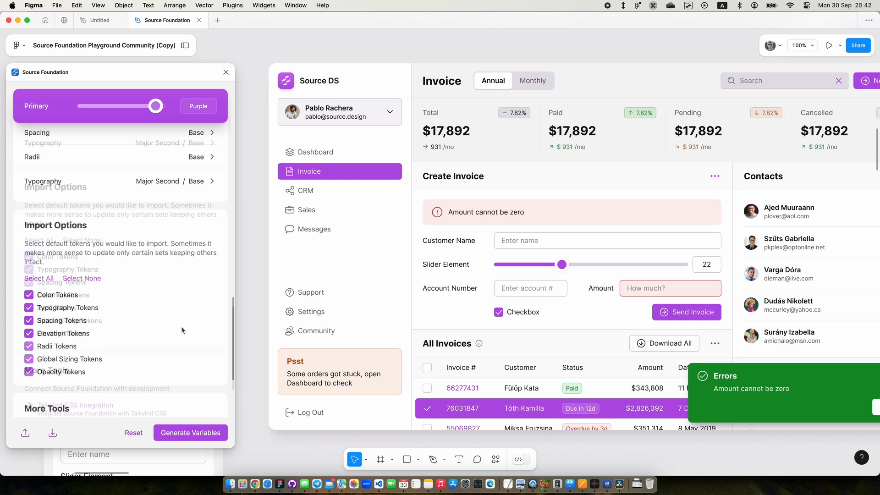
pyautogui.scroll(-3)
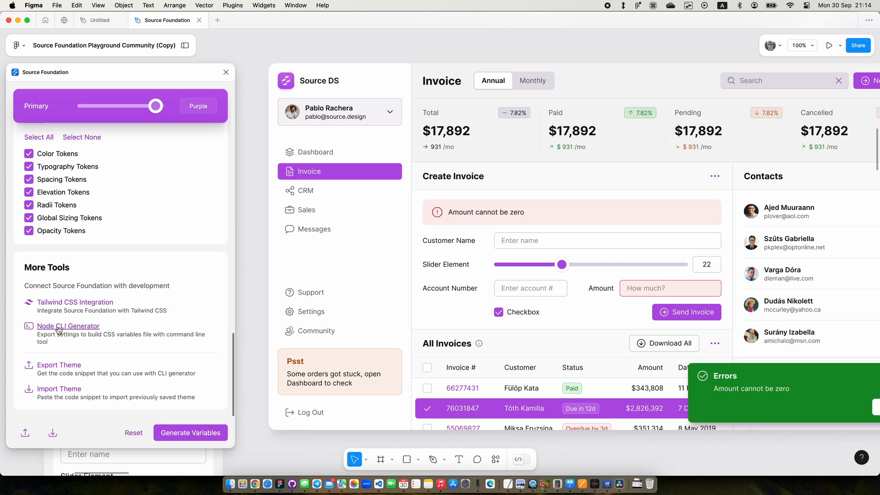
pyautogui.moveTo(135, 362)
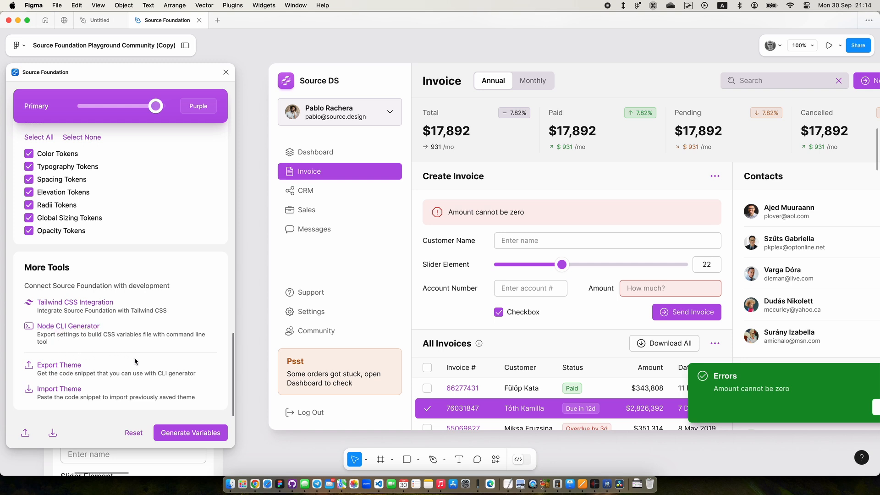
pyautogui.moveTo(76, 352)
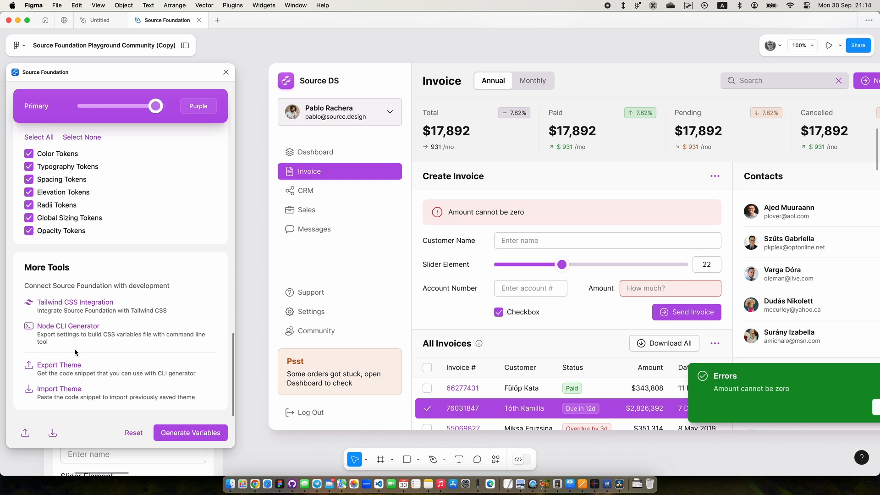
pyautogui.moveTo(100, 359)
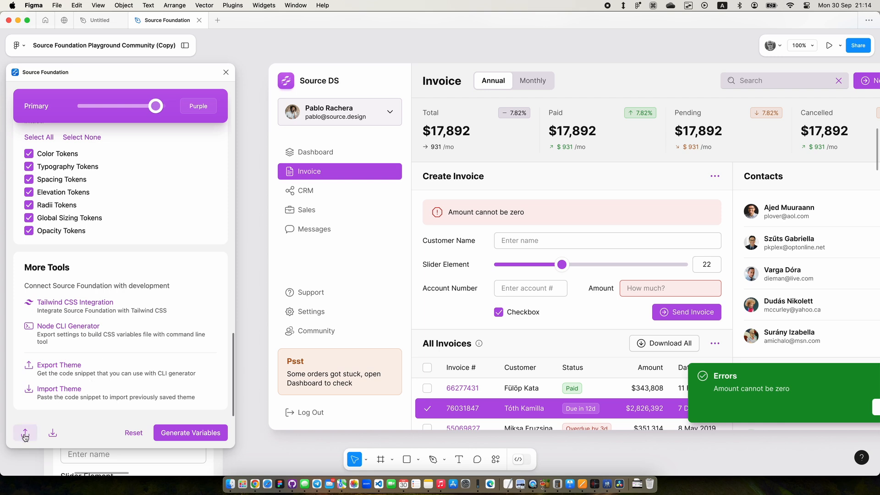
pyautogui.moveTo(52, 432)
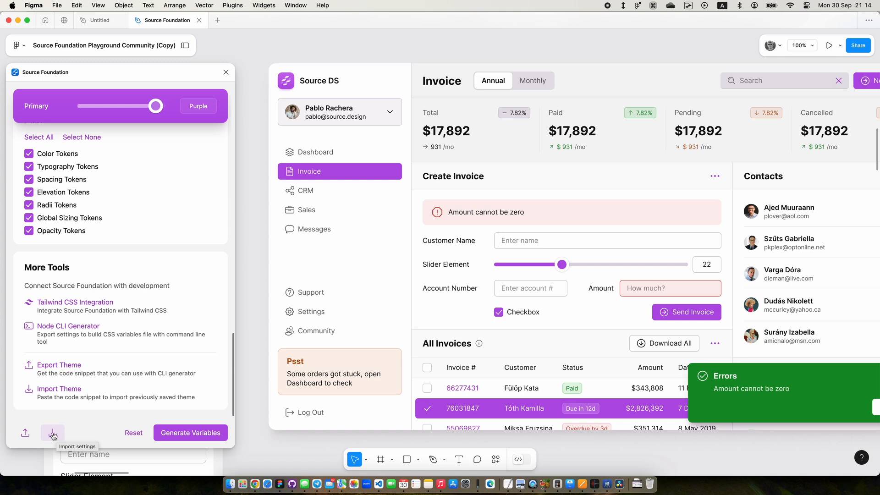
pyautogui.moveTo(31, 414)
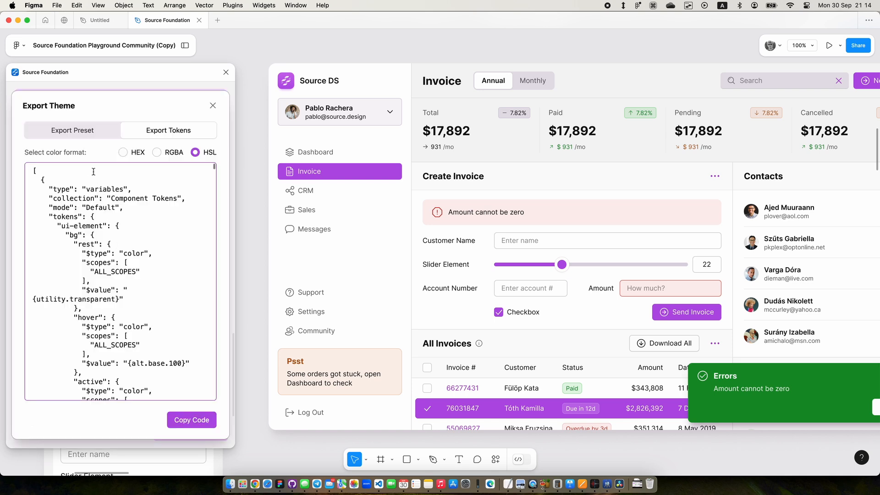
# Step: Show the Export Preset tab and scroll through the preset JSON with purple primary and majorSecond scale
pyautogui.click(72, 130)
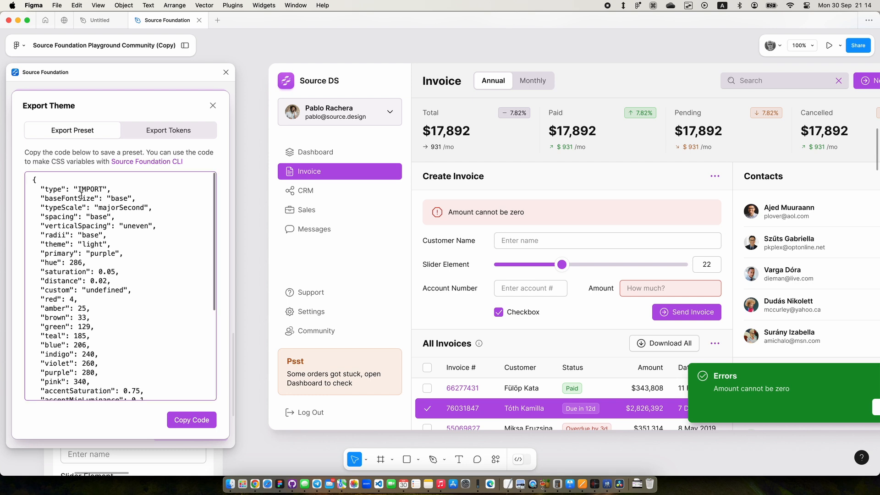
pyautogui.scroll(-3)
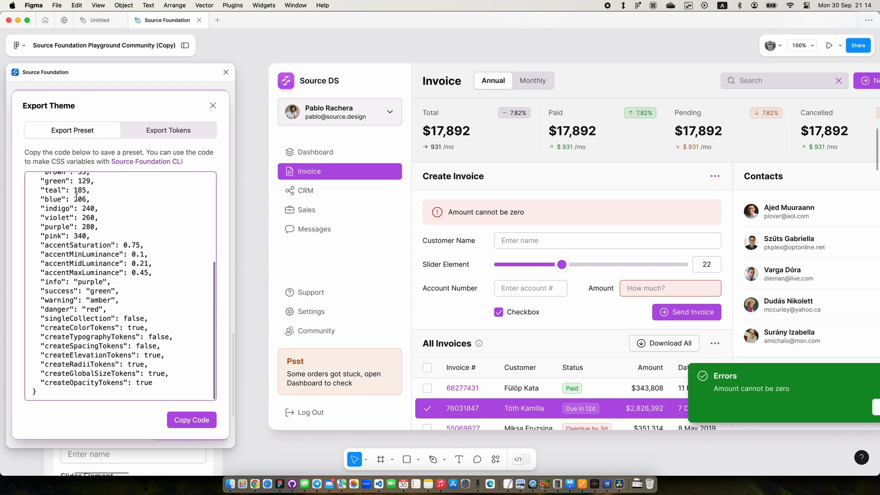
pyautogui.scroll(3)
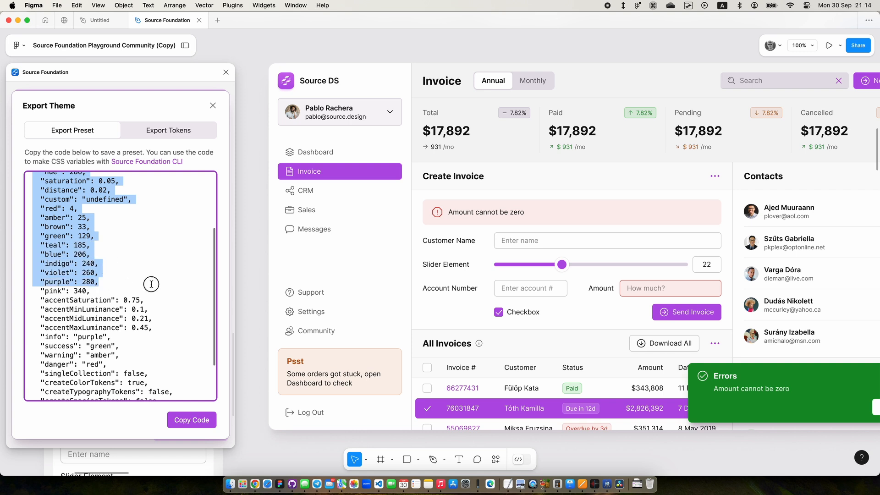
pyautogui.click(150, 283)
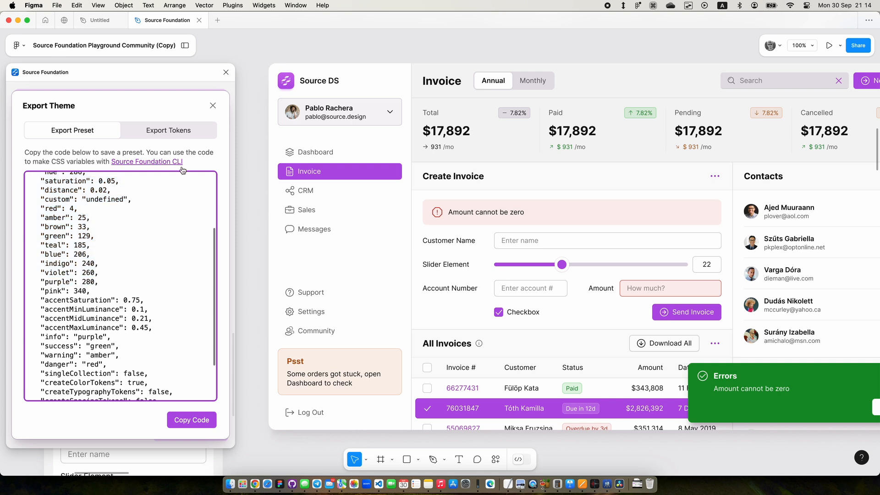
pyautogui.scroll(3)
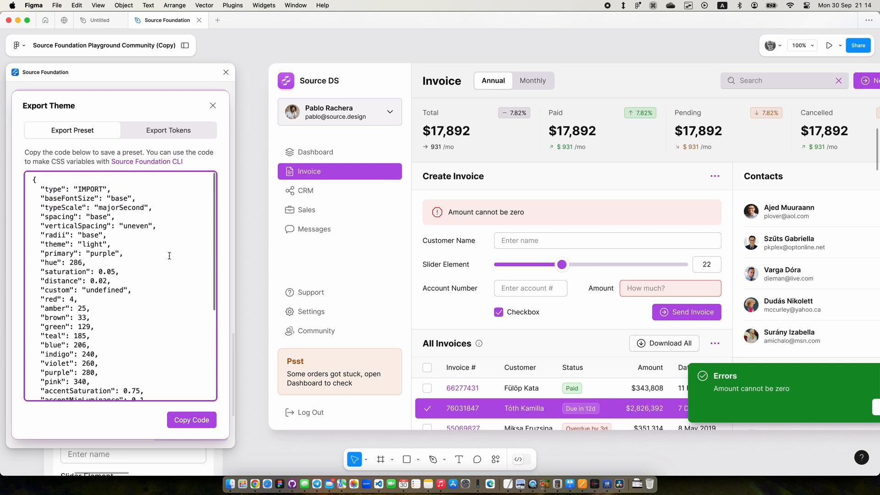
pyautogui.moveTo(155, 237)
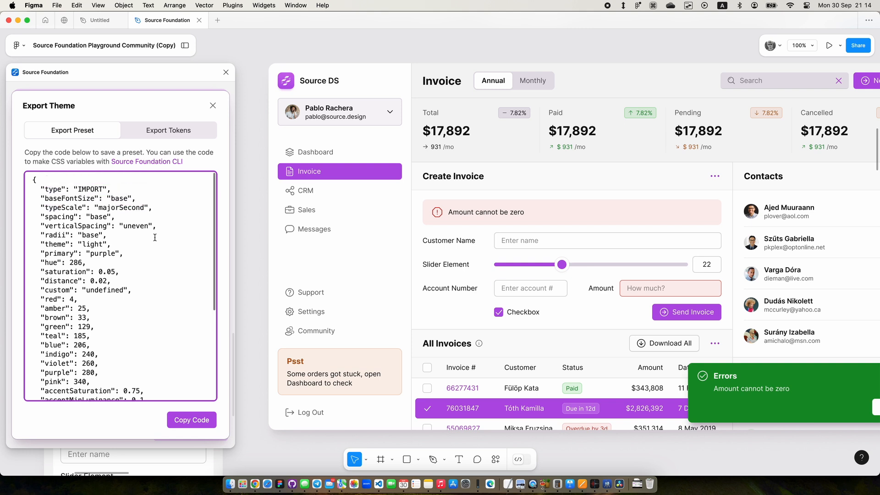
pyautogui.moveTo(81, 151)
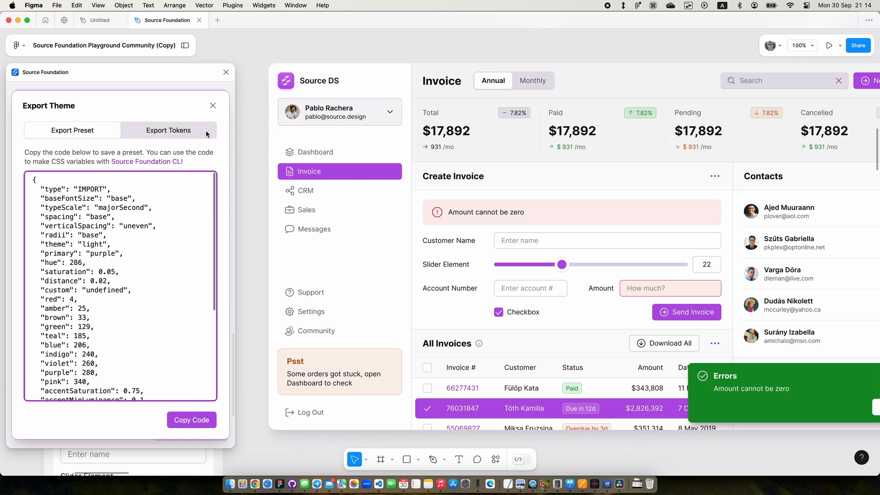
# Step: View the Export Tokens JSON with colours in HEX format, then close the Export Theme dialog
pyautogui.click(168, 130)
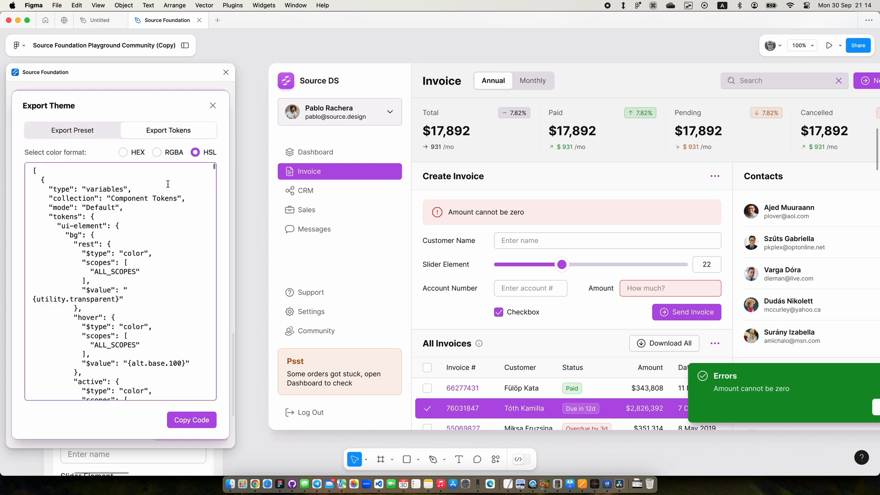
pyautogui.scroll(-3)
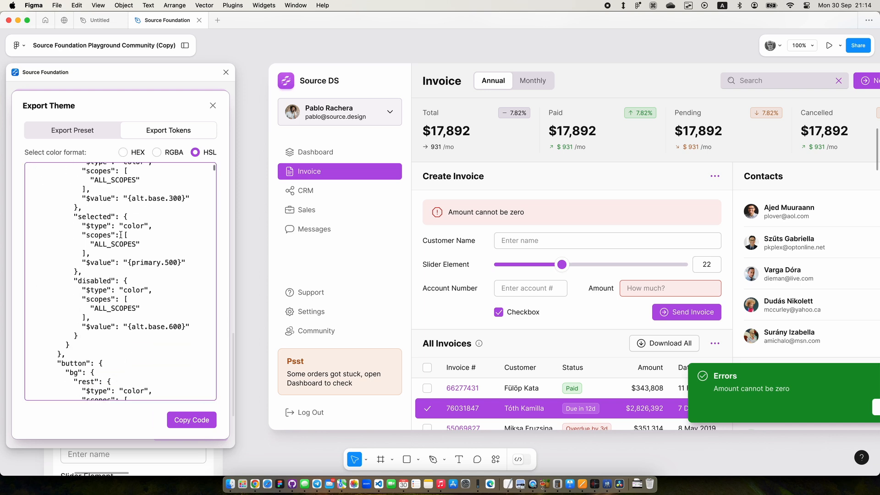
pyautogui.scroll(-3)
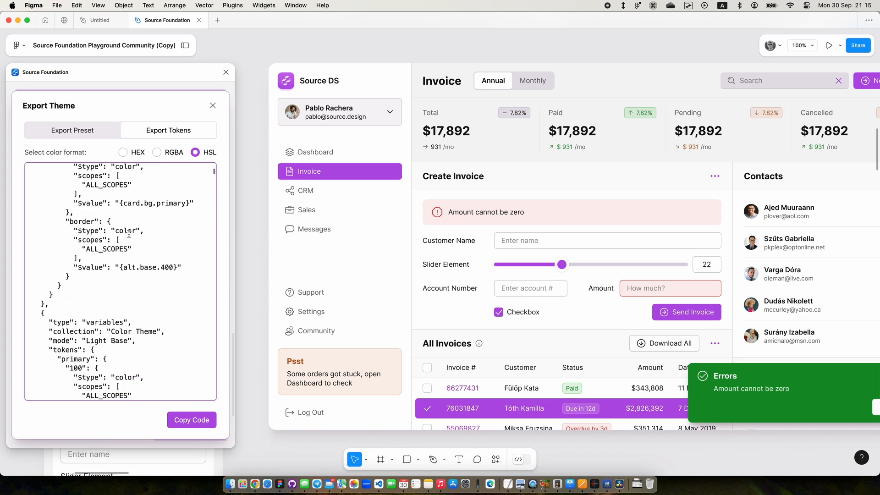
pyautogui.scroll(-3)
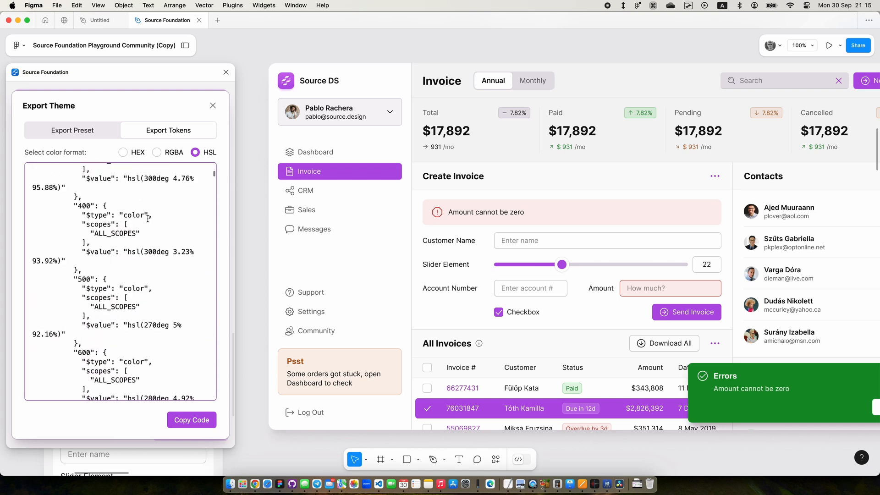
pyautogui.click(123, 152)
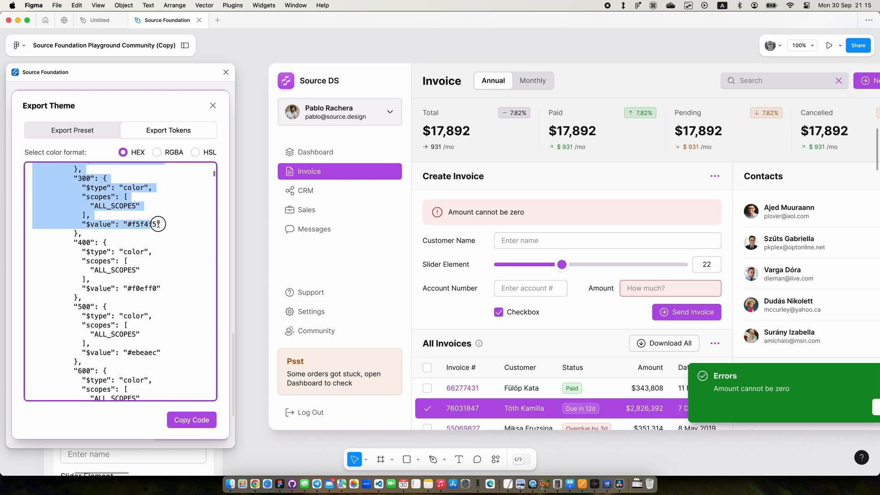
pyautogui.click(194, 152)
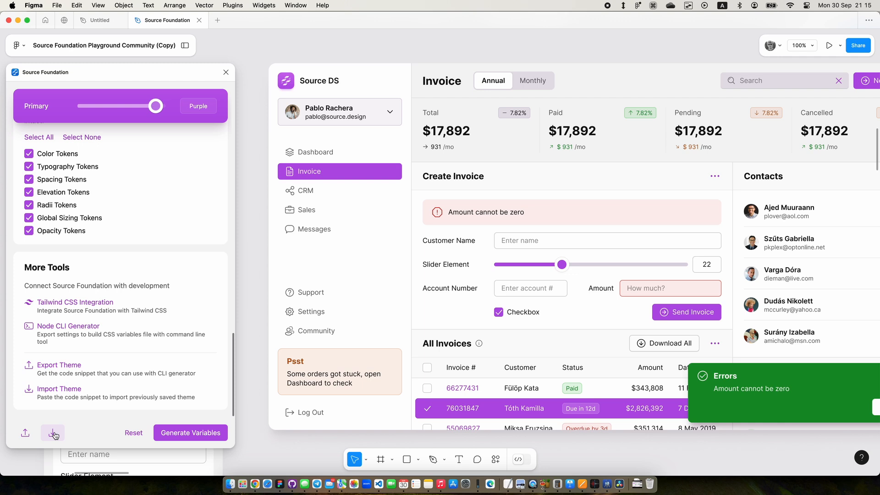
# Step: Apply a premade preset from the Import dialog, switching the primary colour to Teal
pyautogui.click(52, 433)
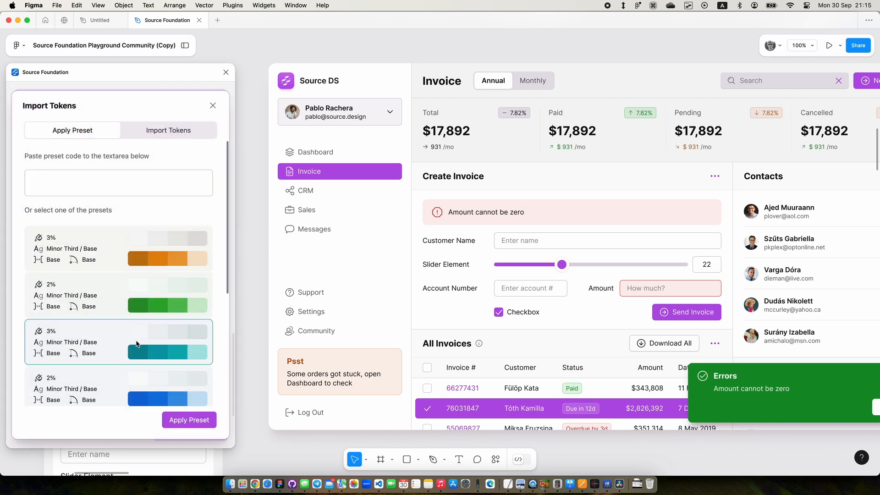
pyautogui.click(168, 131)
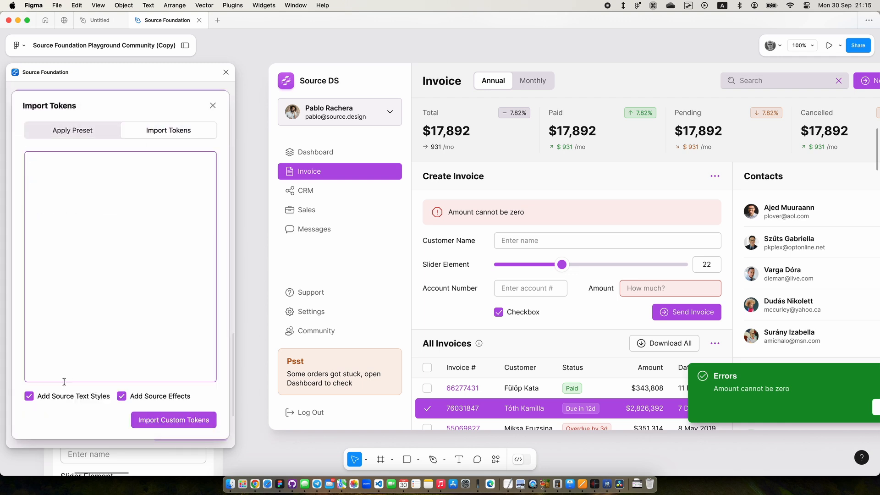
pyautogui.click(72, 129)
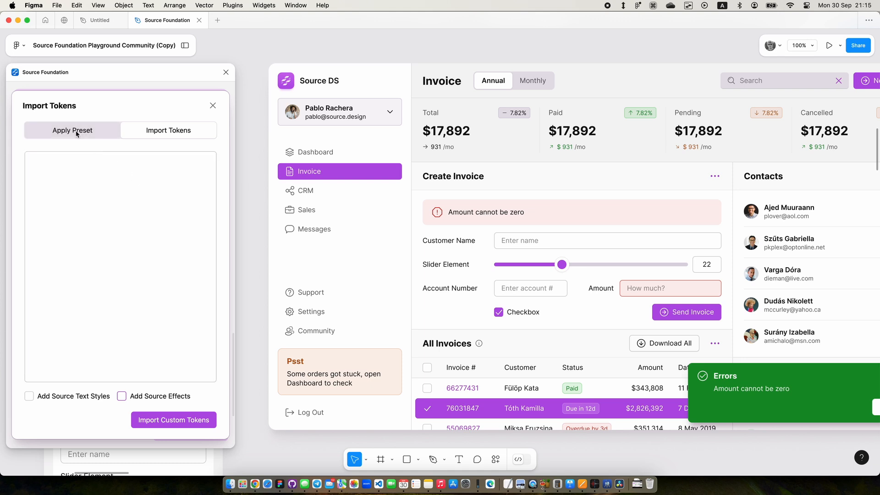
pyautogui.click(72, 130)
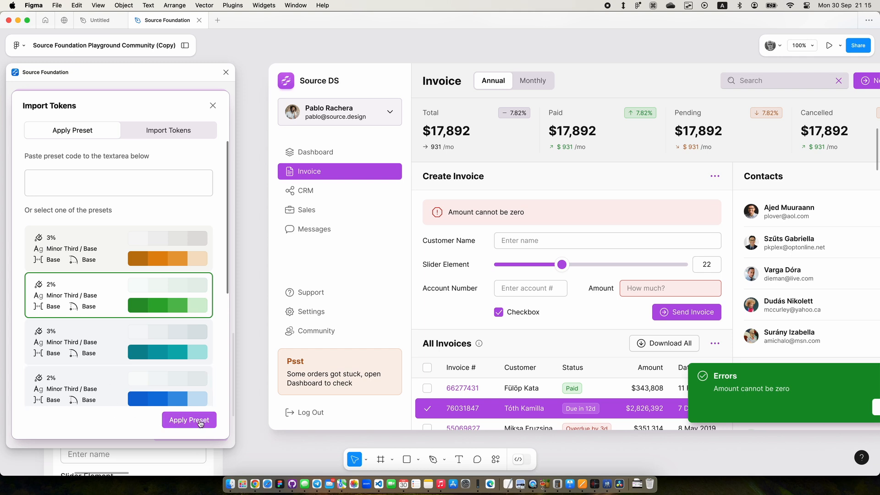
pyautogui.click(189, 420)
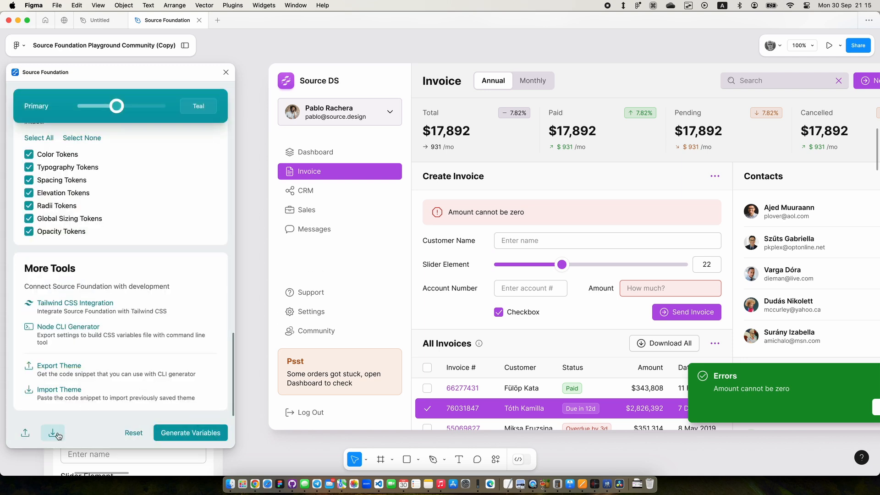
# Step: Apply the blue Major Second / Base preset with large radii, making the primary colour Blue
pyautogui.click(54, 432)
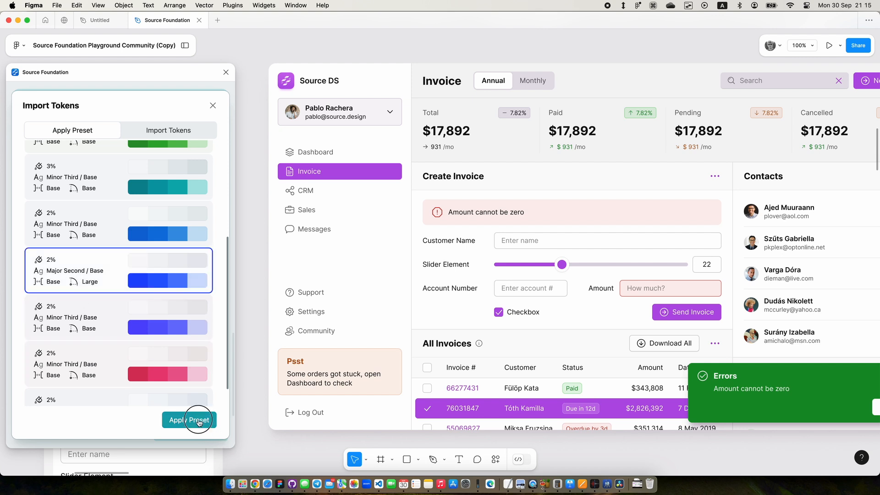
pyautogui.click(189, 420)
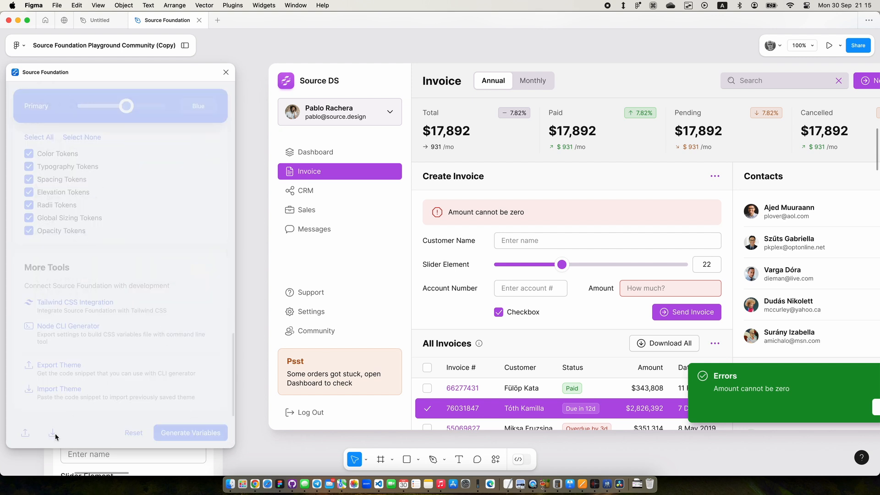